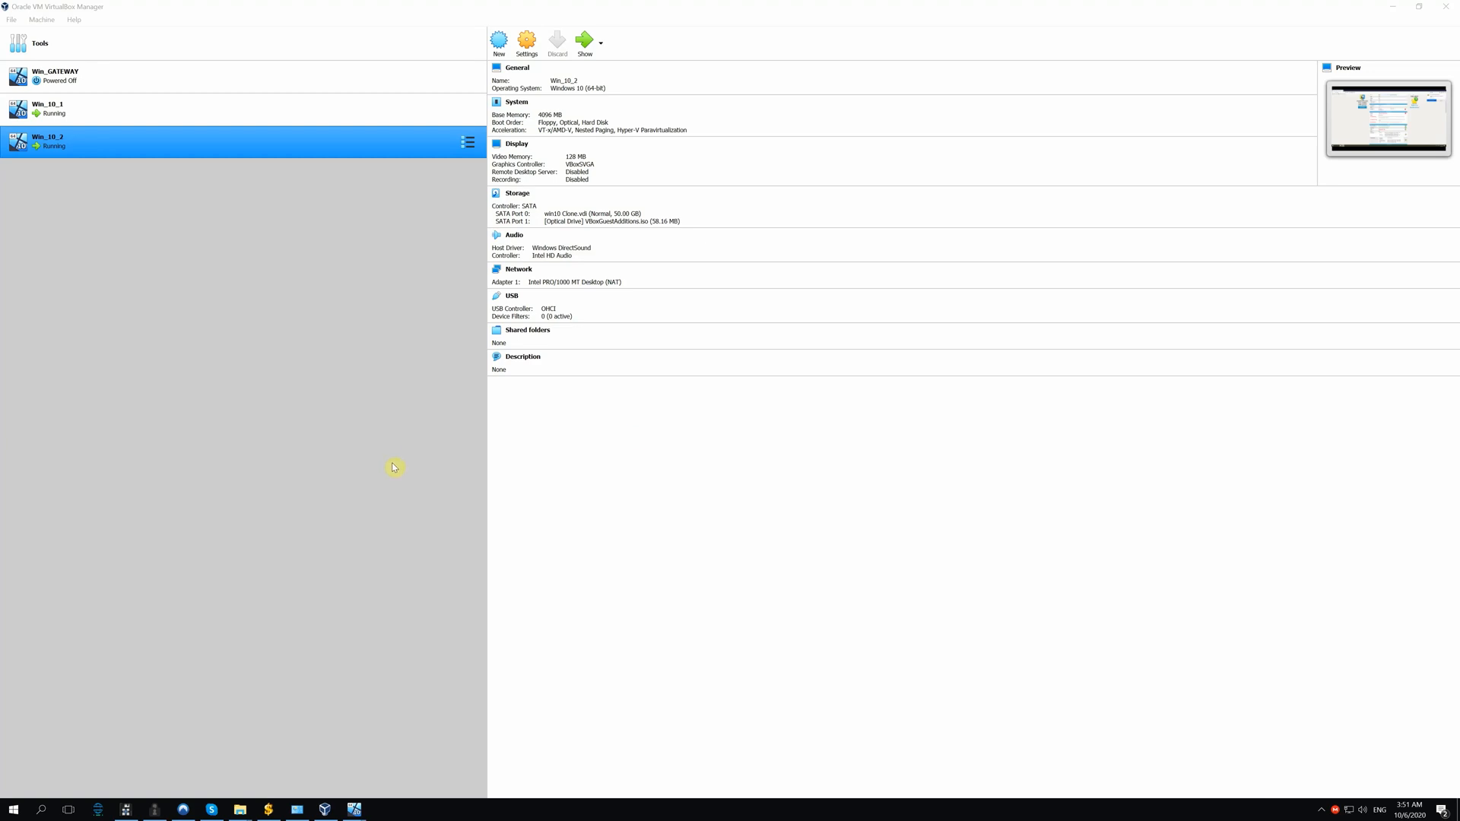
mouse_move(135, 226)
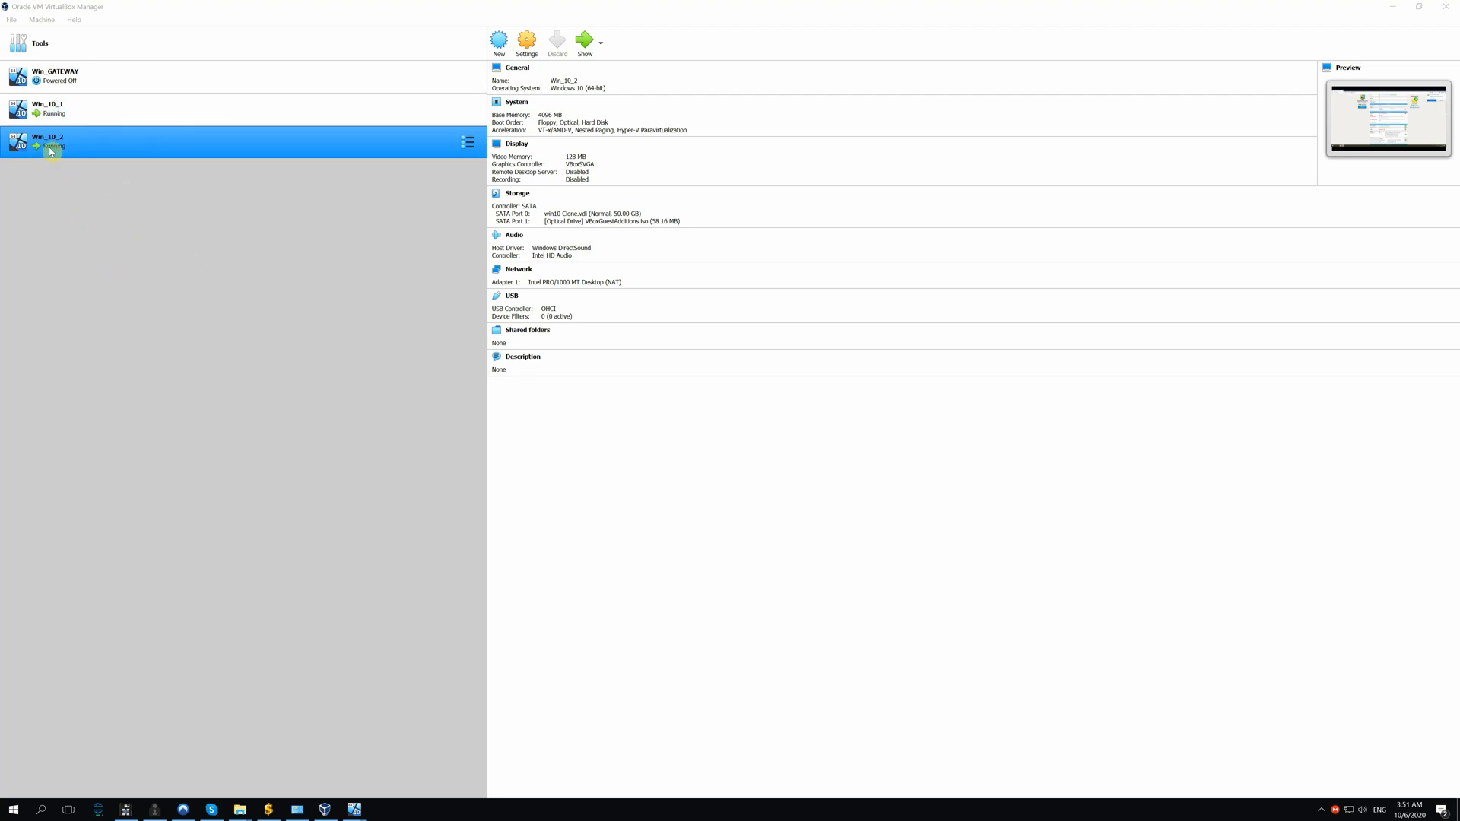
mouse_move(372, 284)
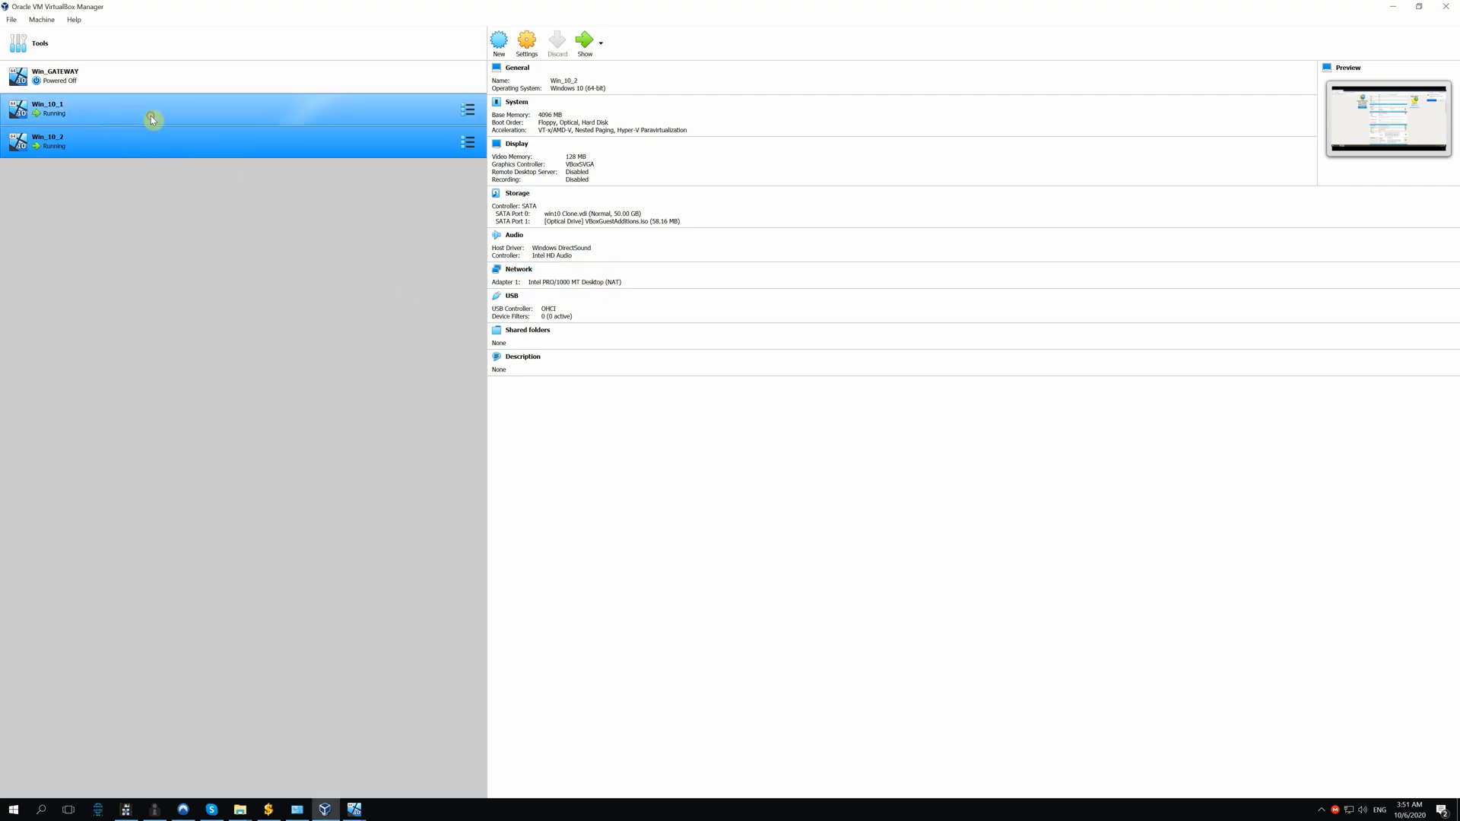
- Show the running Win_10_1 machine's details, its adapter still on NAT
left_click(49, 108)
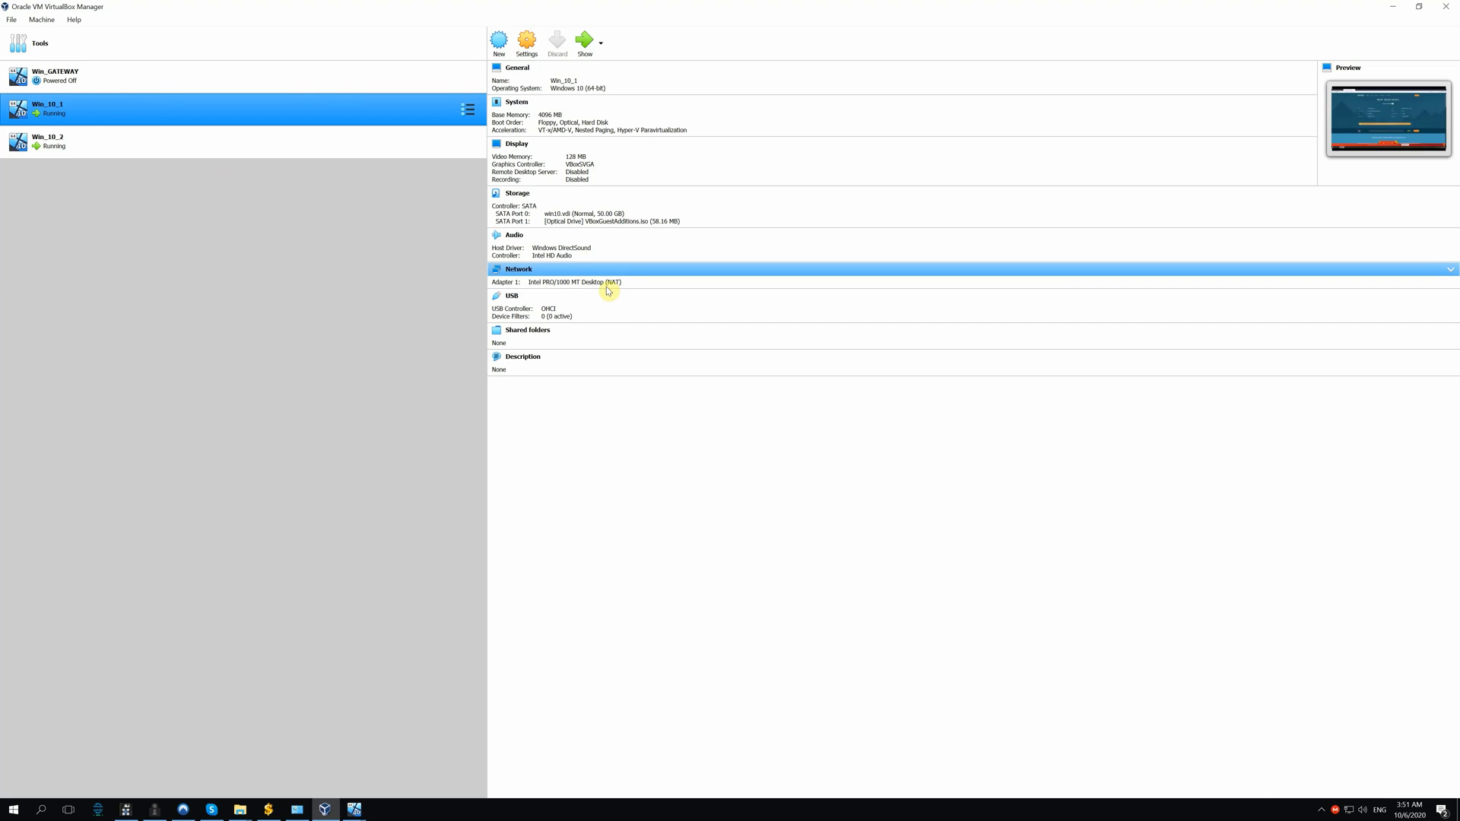
mouse_move(587, 296)
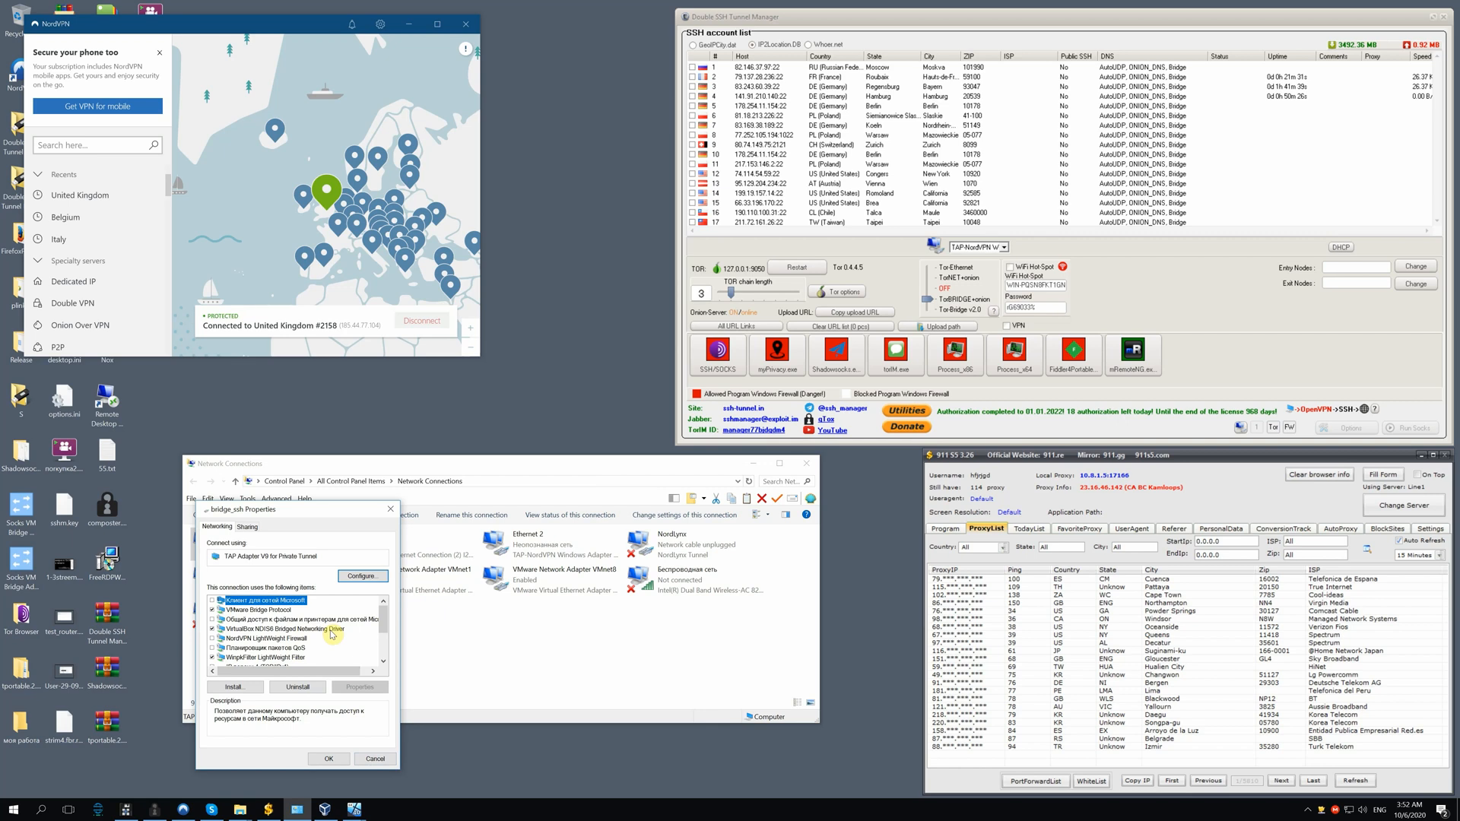
- Confirm bridge_ssh uses TAP Adapter V9 for Private Tunnel and close its properties
left_click(286, 628)
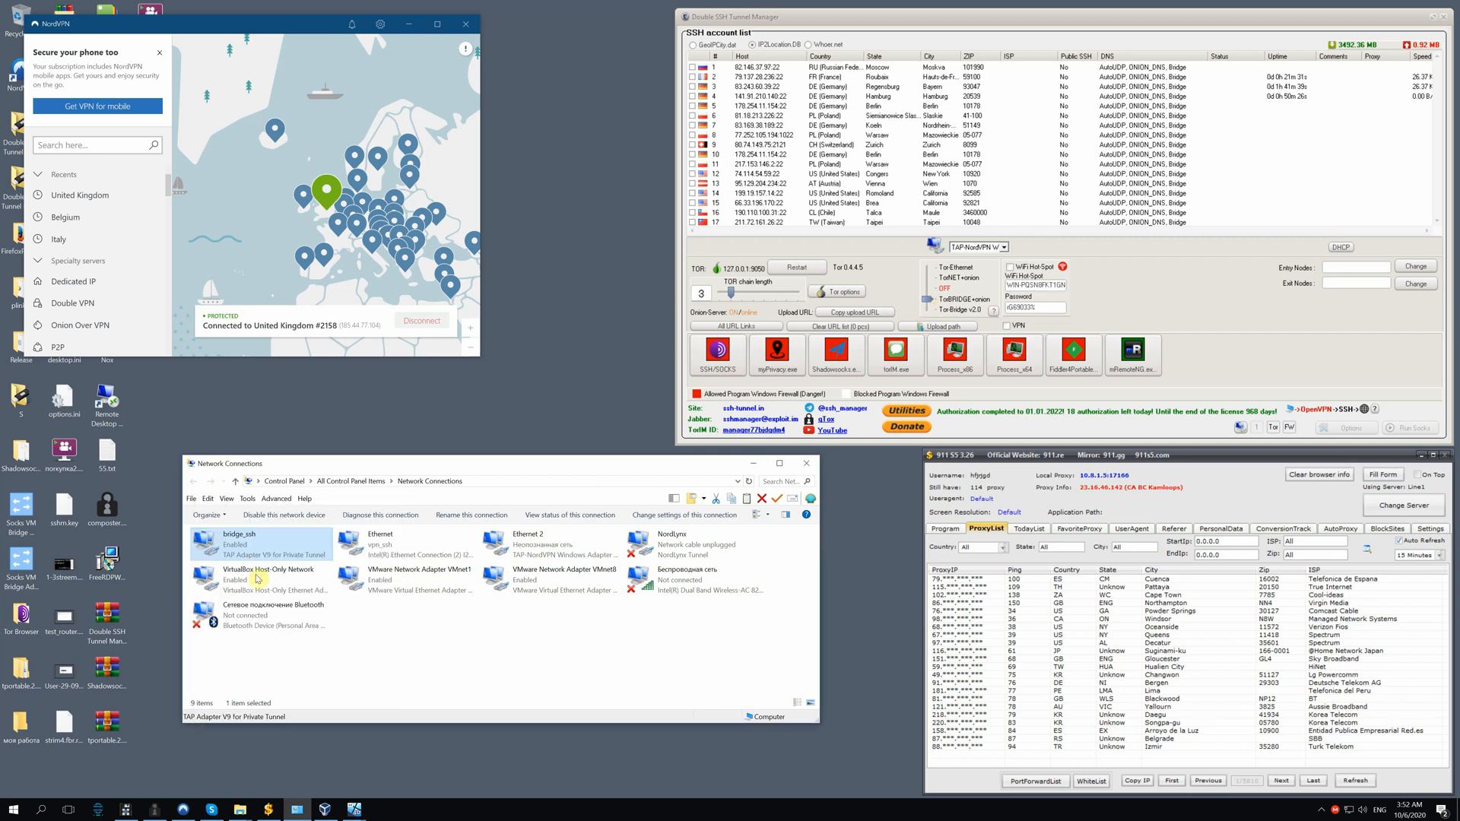
mouse_move(258, 553)
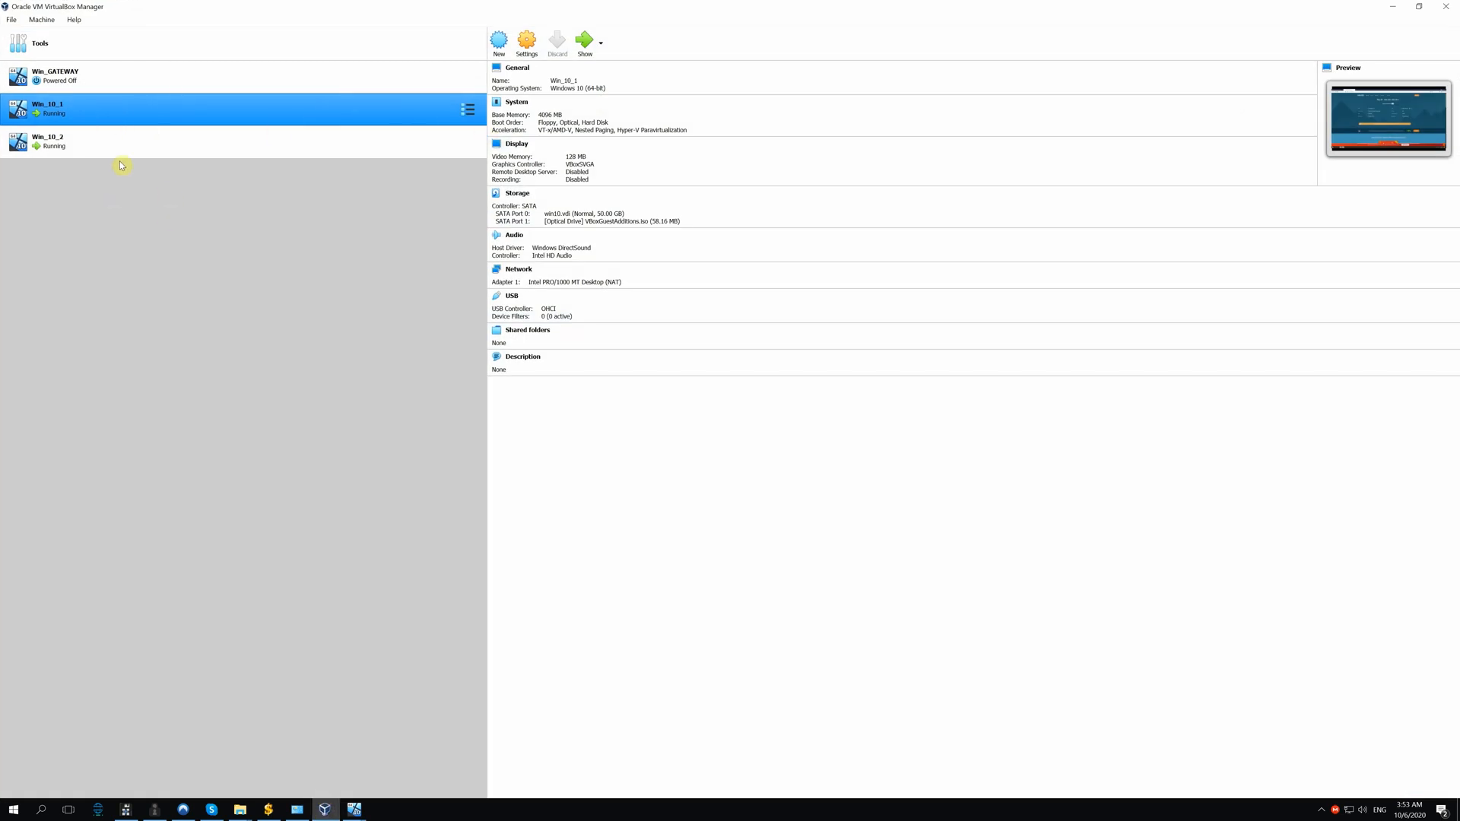
mouse_move(406, 293)
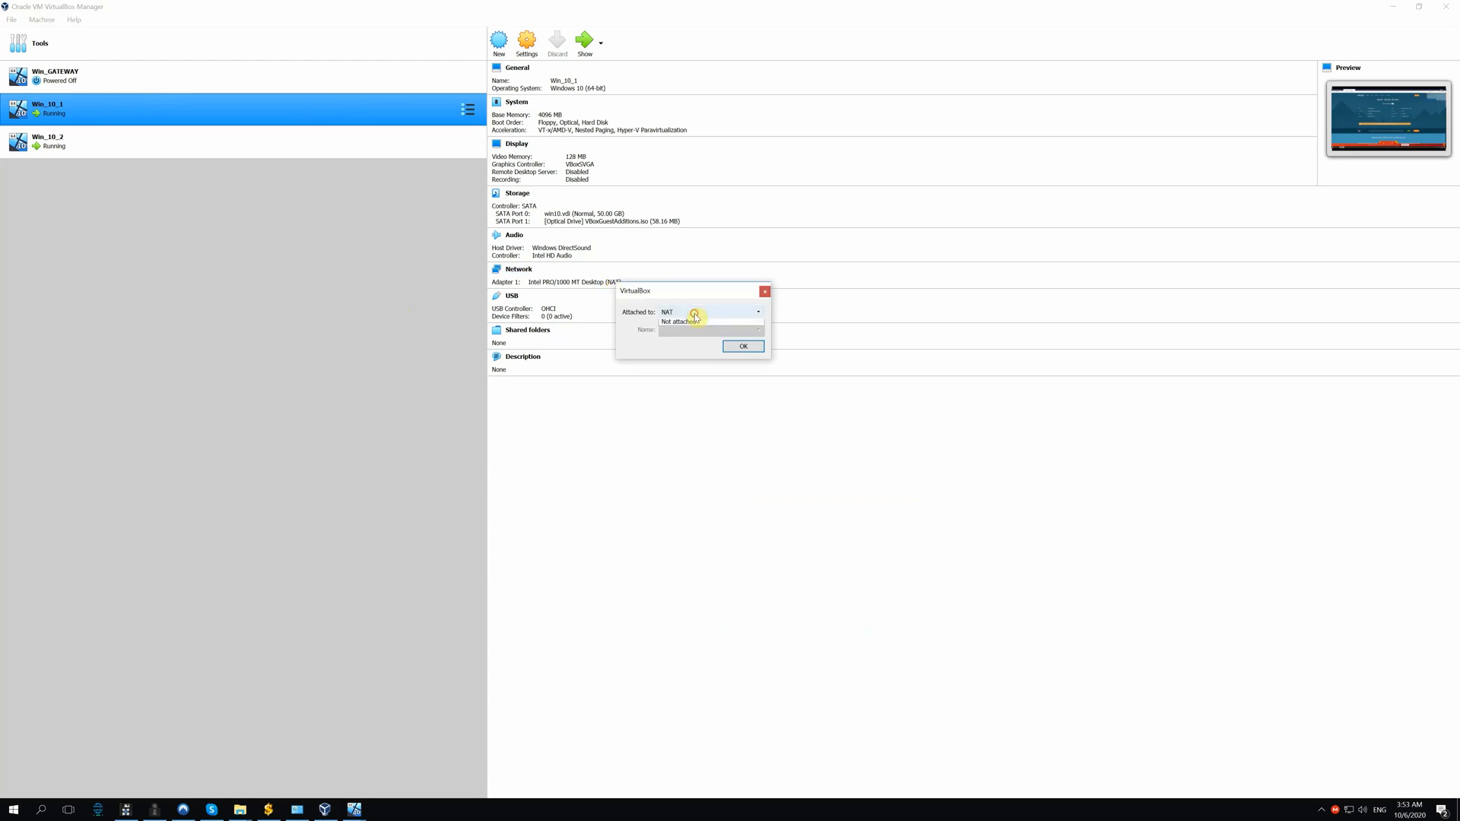
- Bridge Win_10_1's network adapter to TAP Adapter V9 for Private Tunnel
left_click(683, 310)
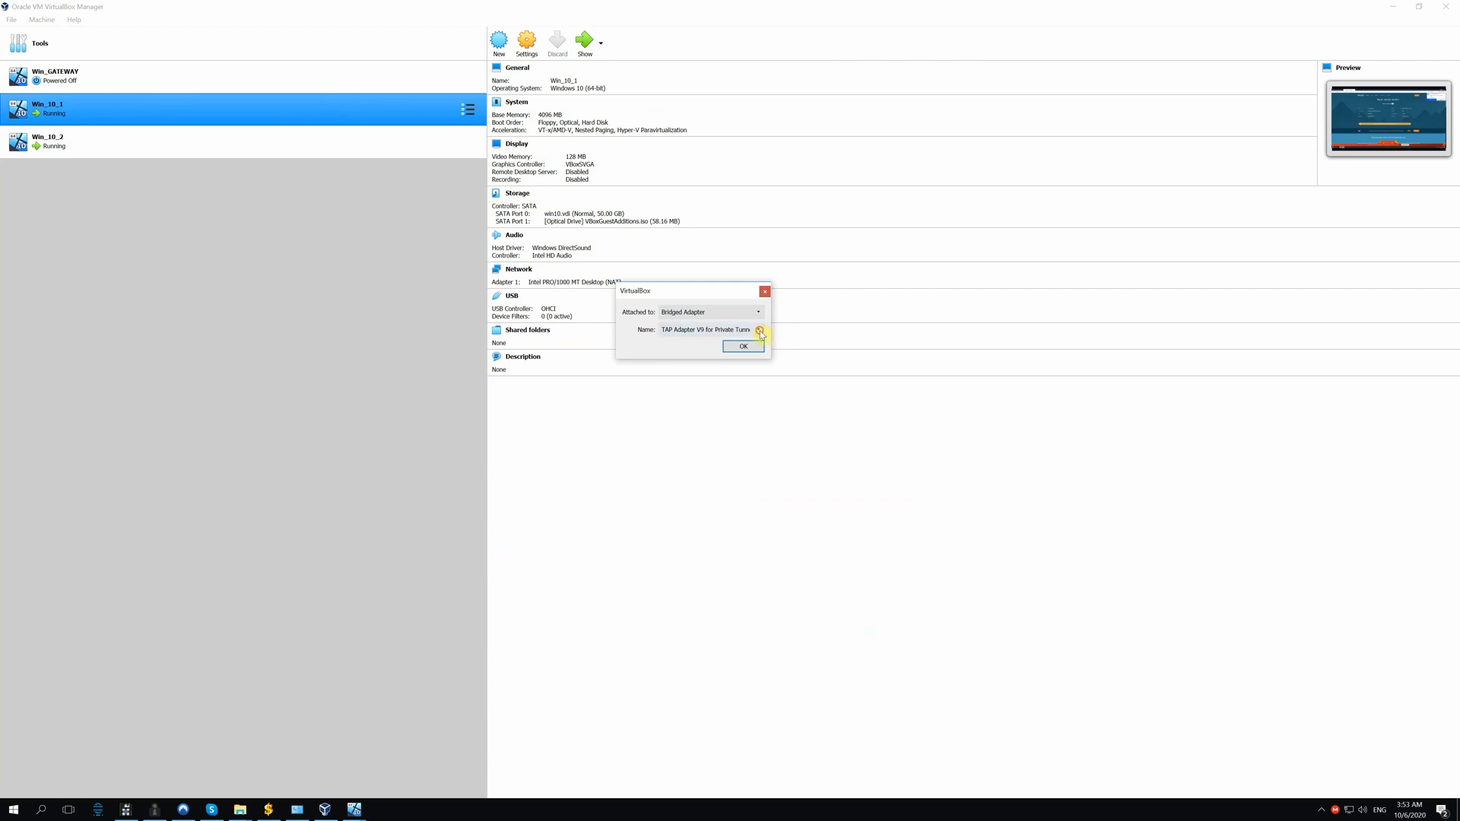
left_click(742, 345)
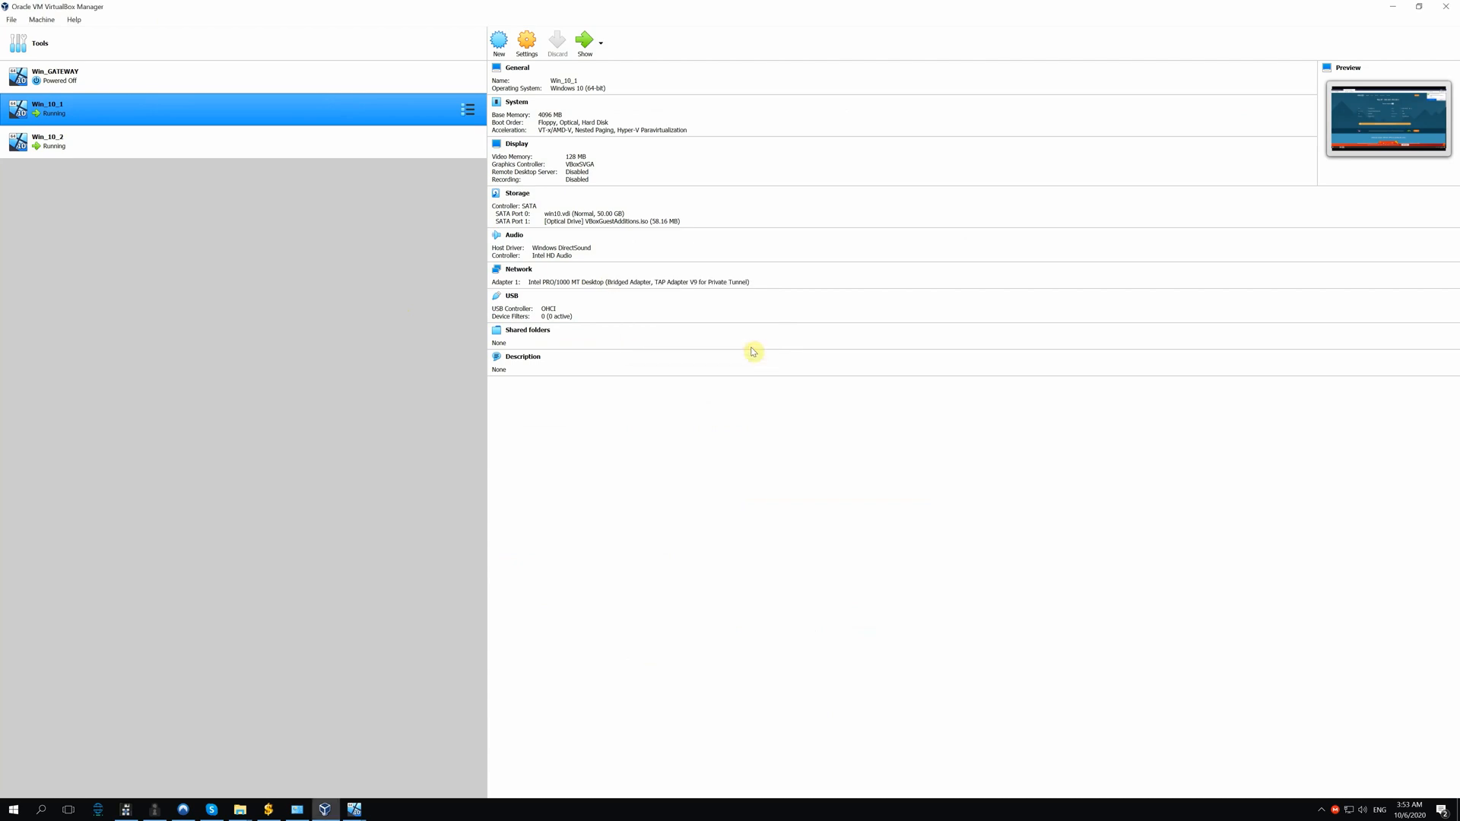
- Bridge Win_10_2's network adapter to TAP Adapter V9 for Private Tunnel
left_click(47, 142)
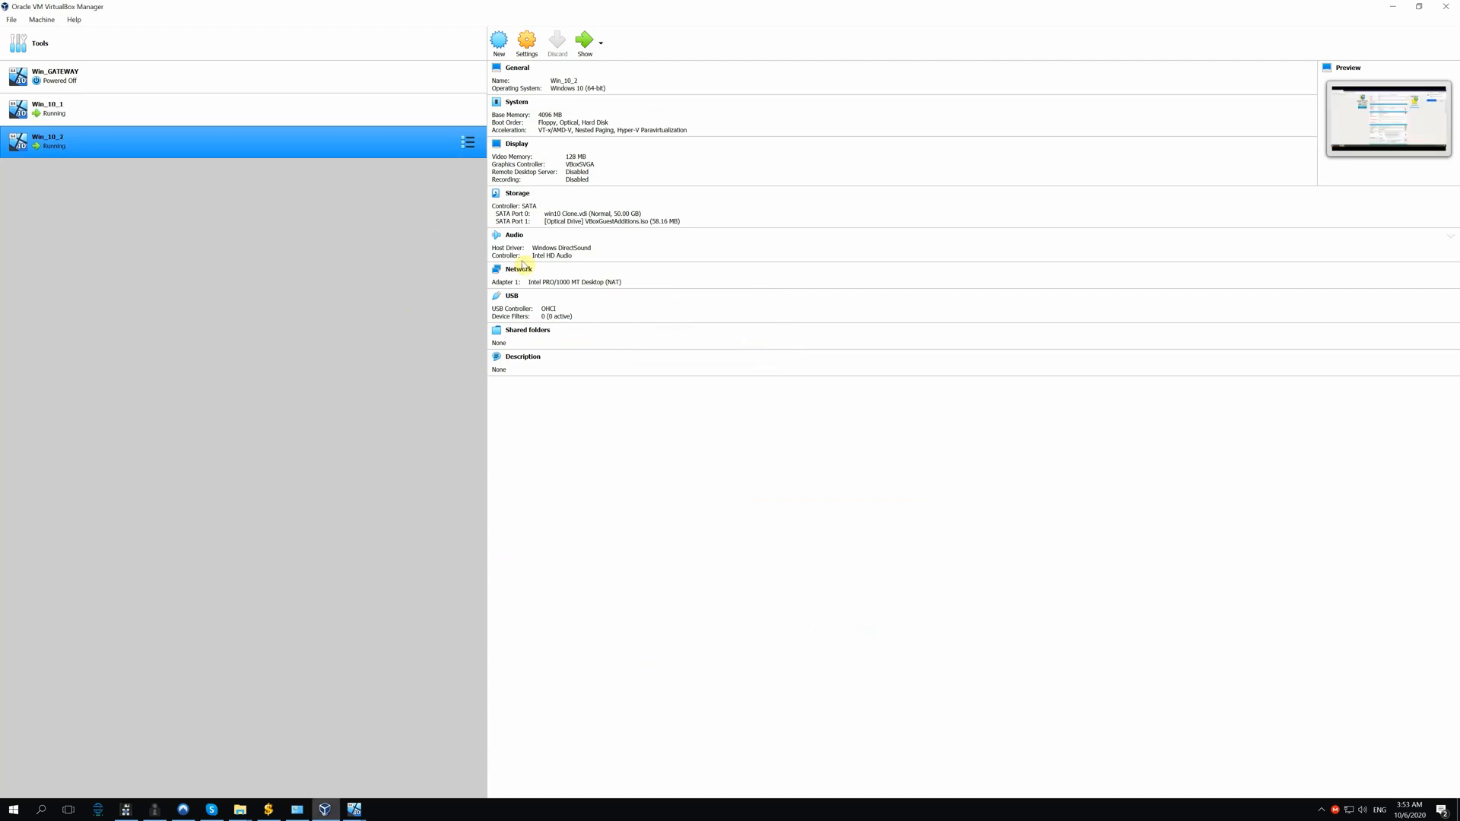
left_click(519, 269)
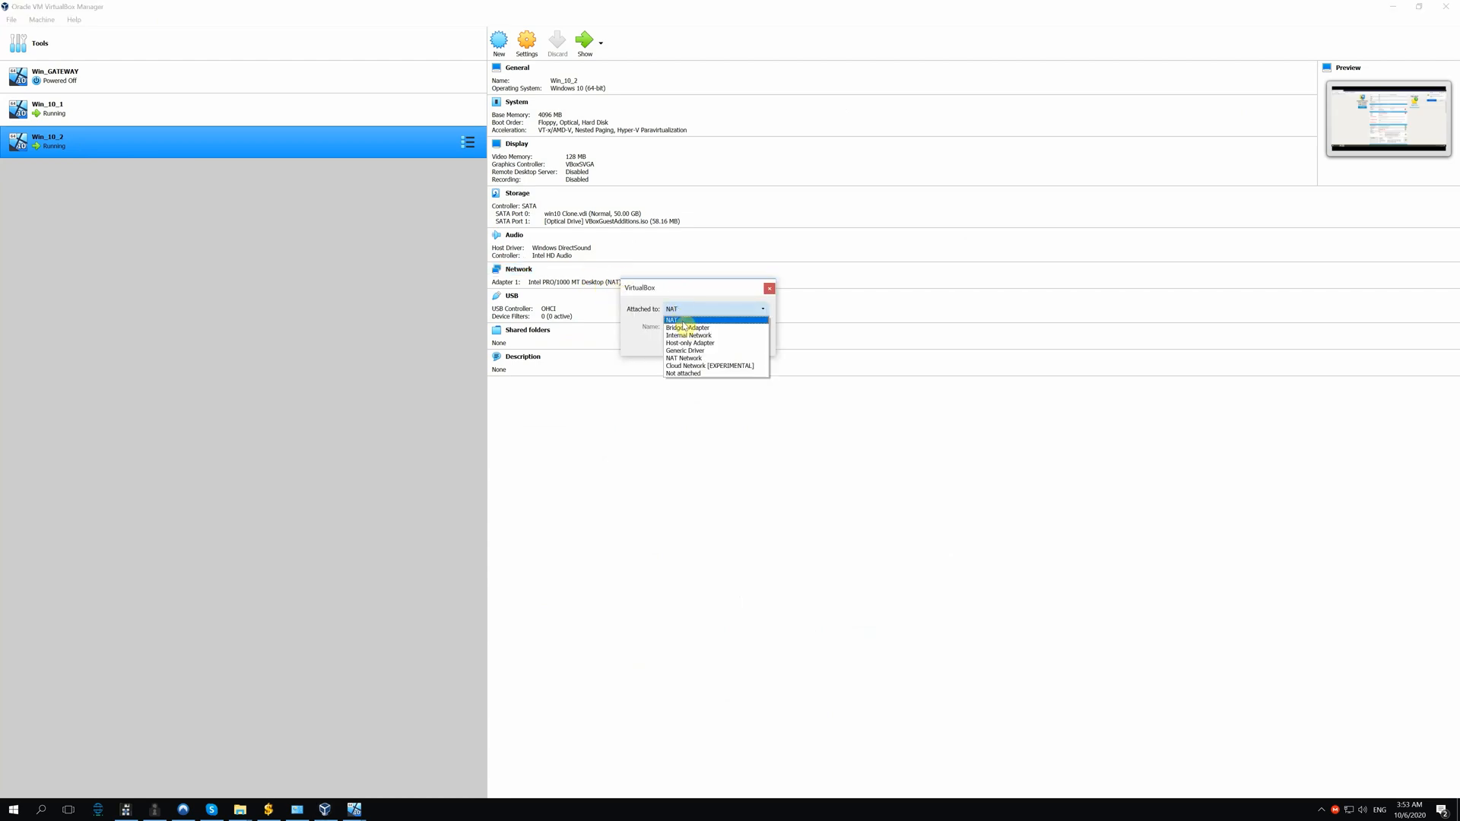
left_click(686, 329)
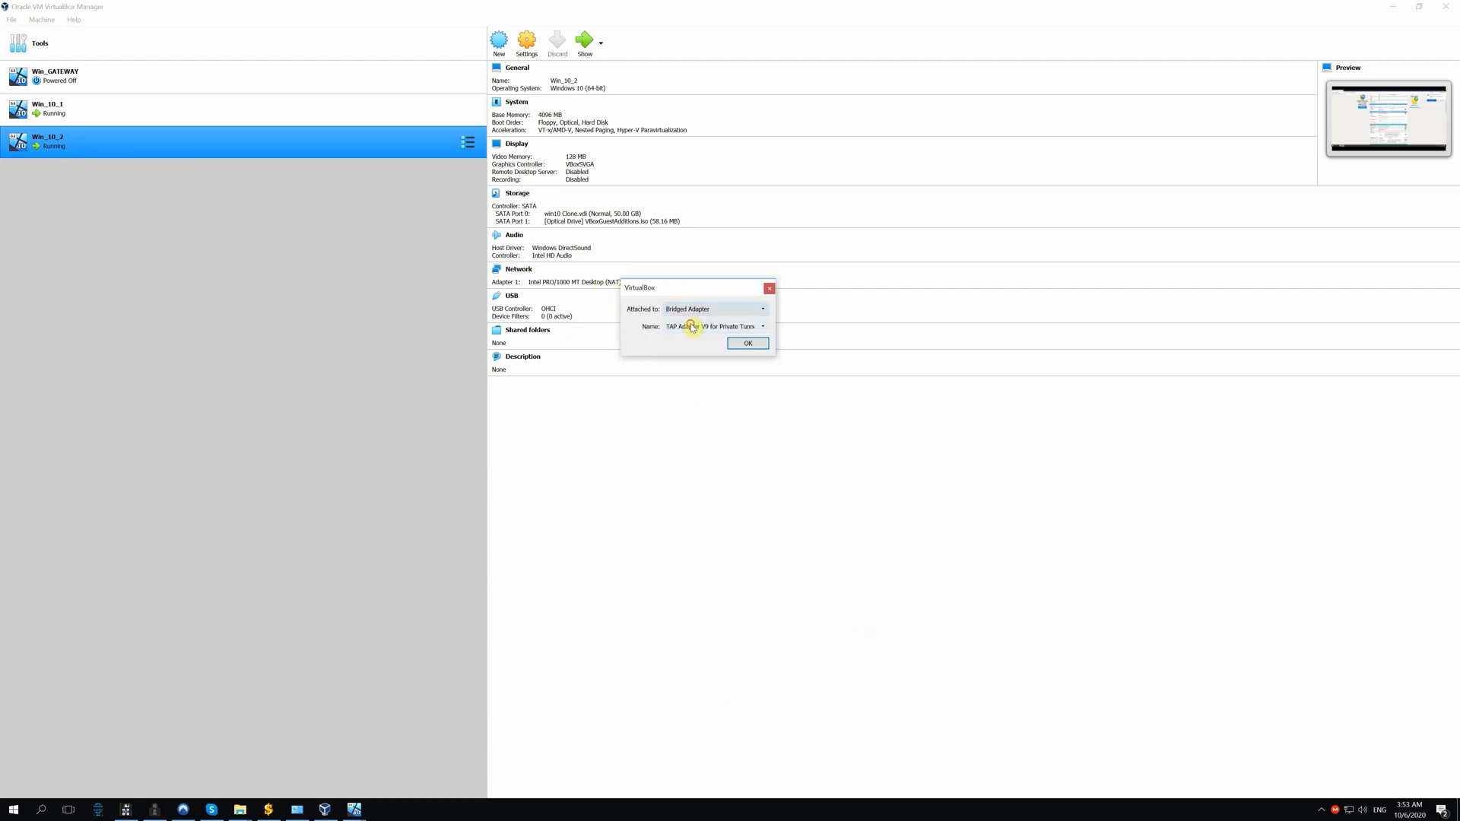
left_click(745, 343)
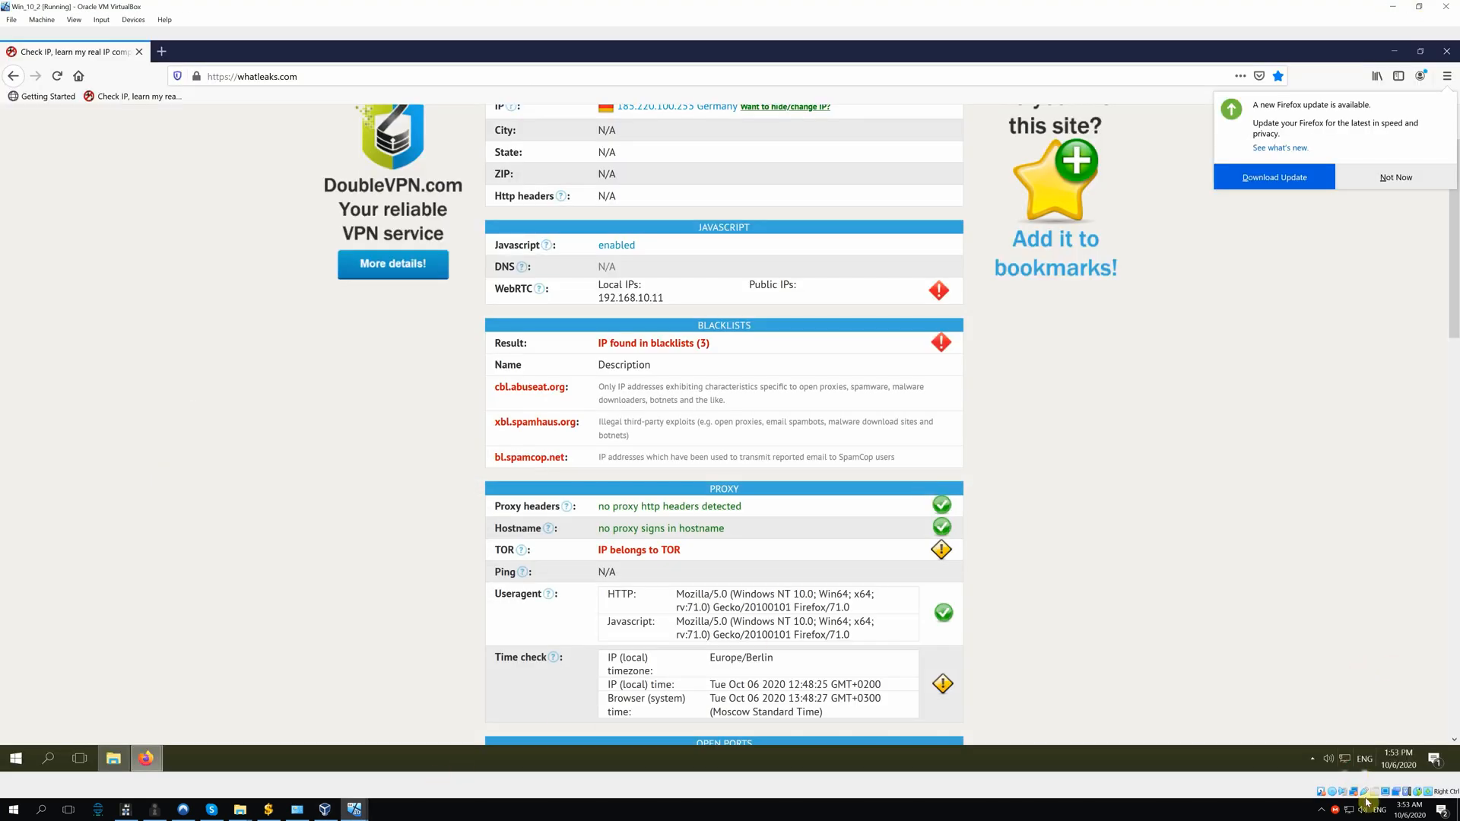
mouse_move(1252, 648)
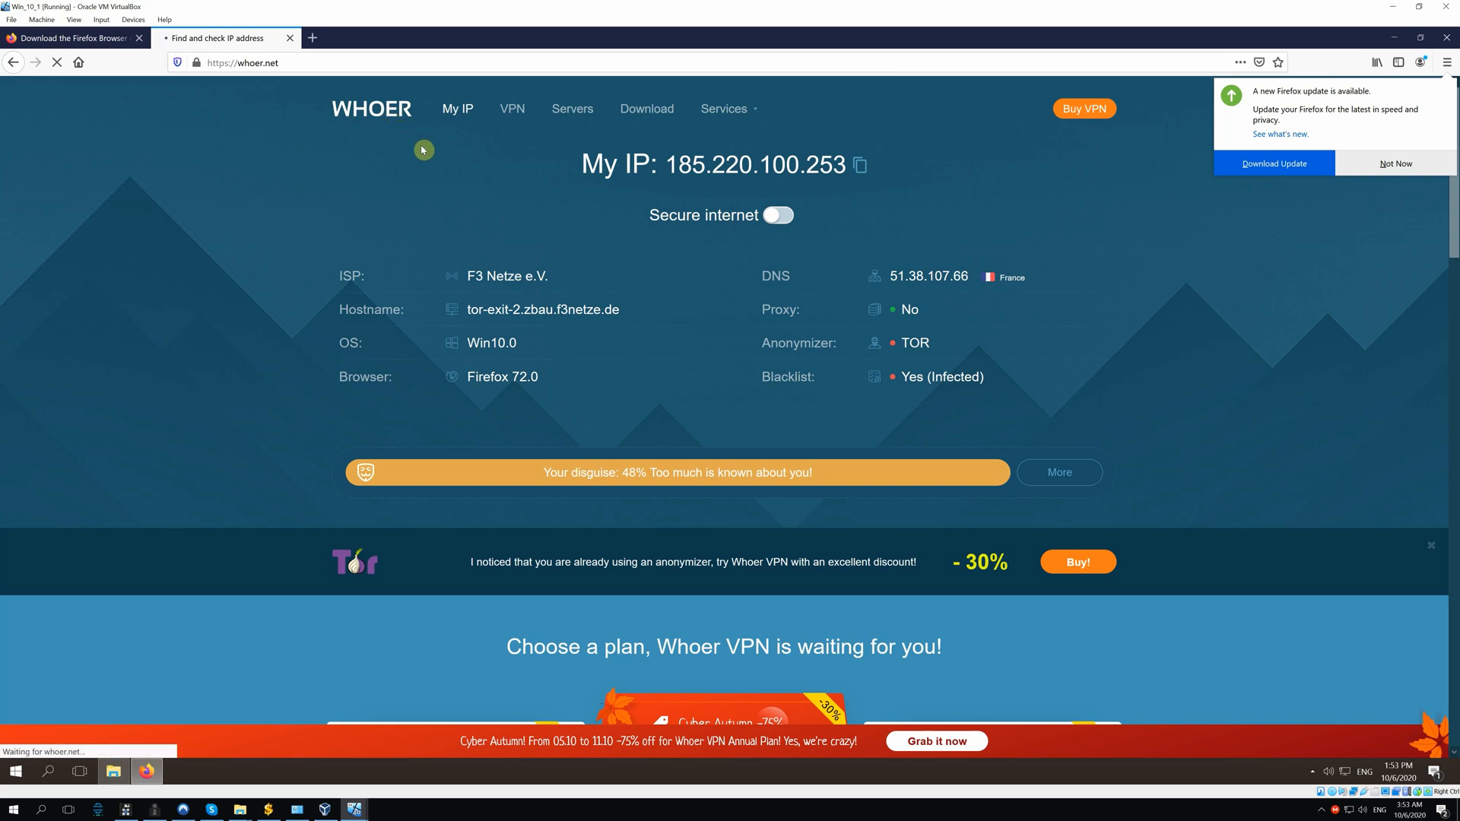
- Review the leak-test results reporting Tor exit IP 185.220.100.253
scroll("down", 3)
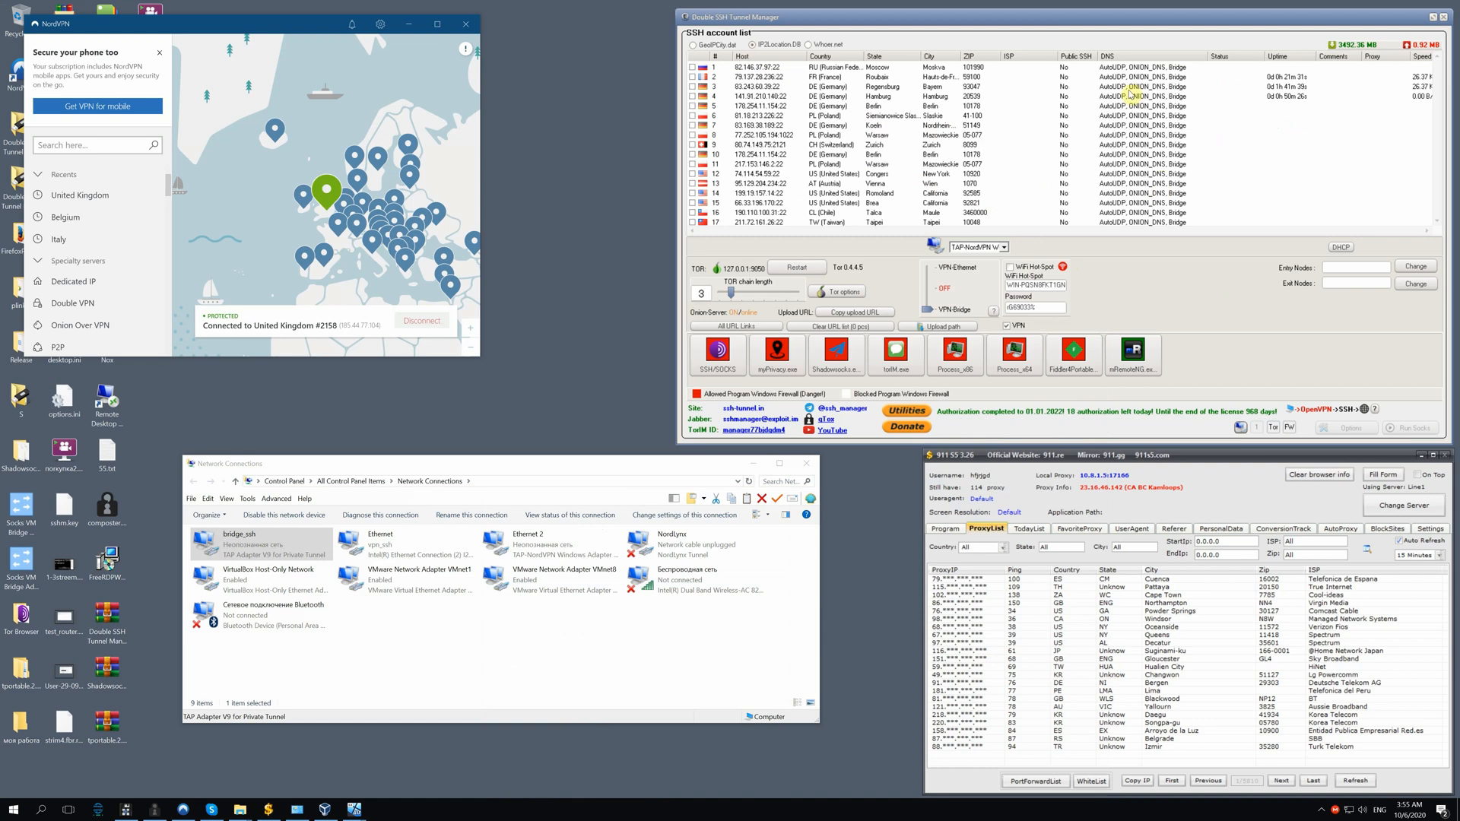
- Connect the French SSH server with Onion and UDP DNS applied to the virtual machine bridge
left_click(717, 356)
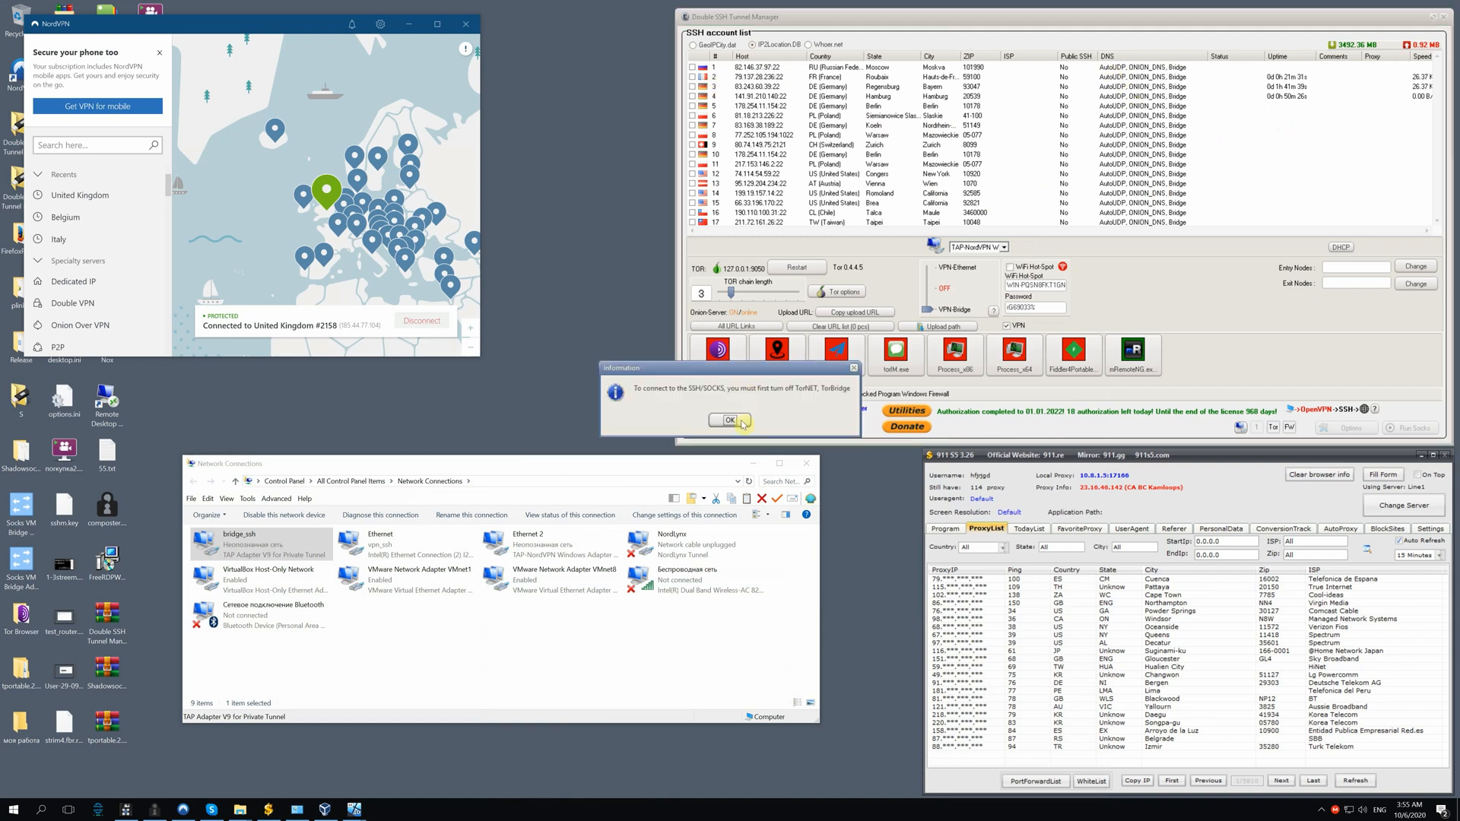
left_click(728, 421)
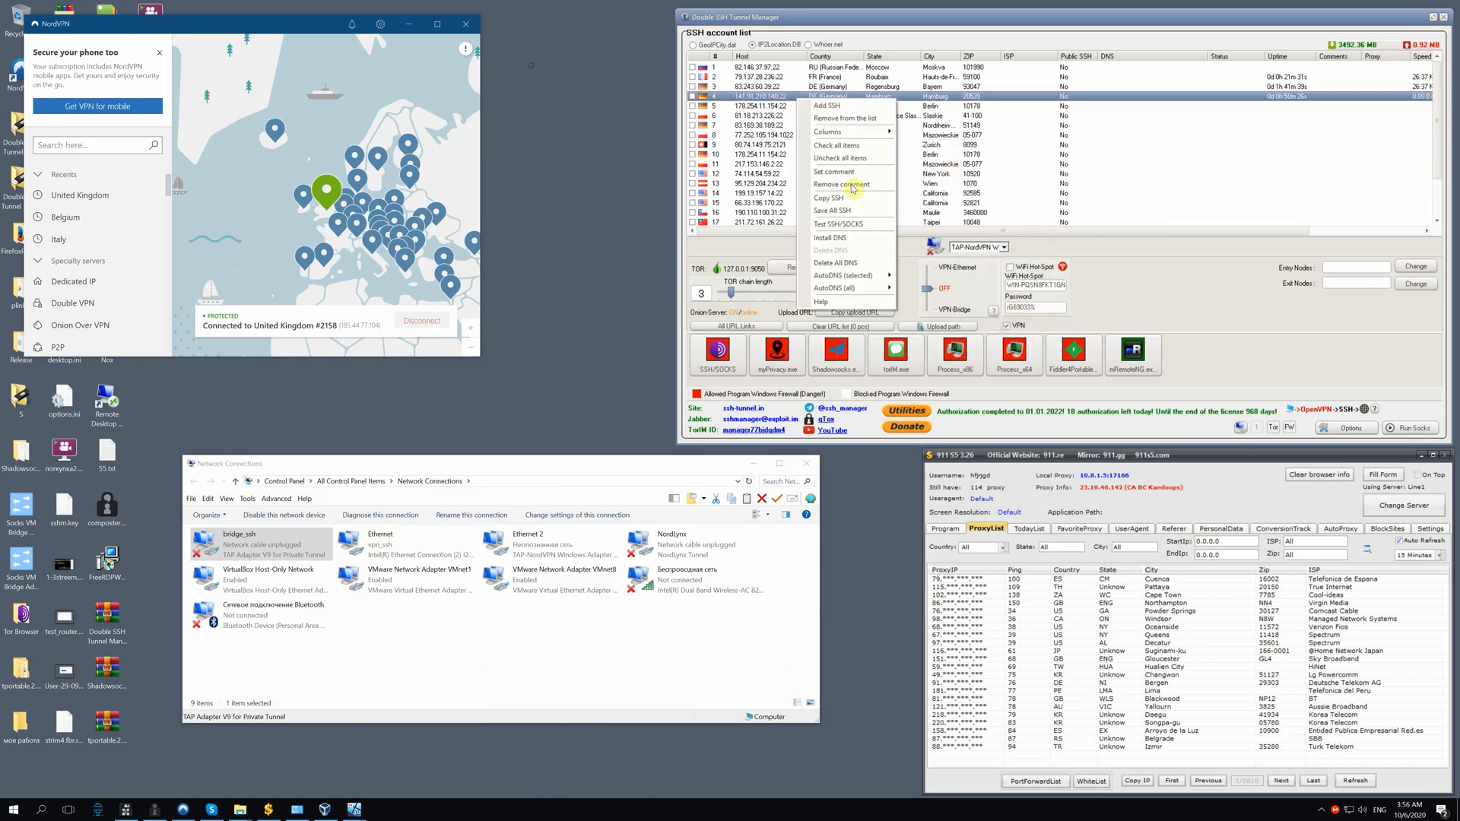
left_click(838, 288)
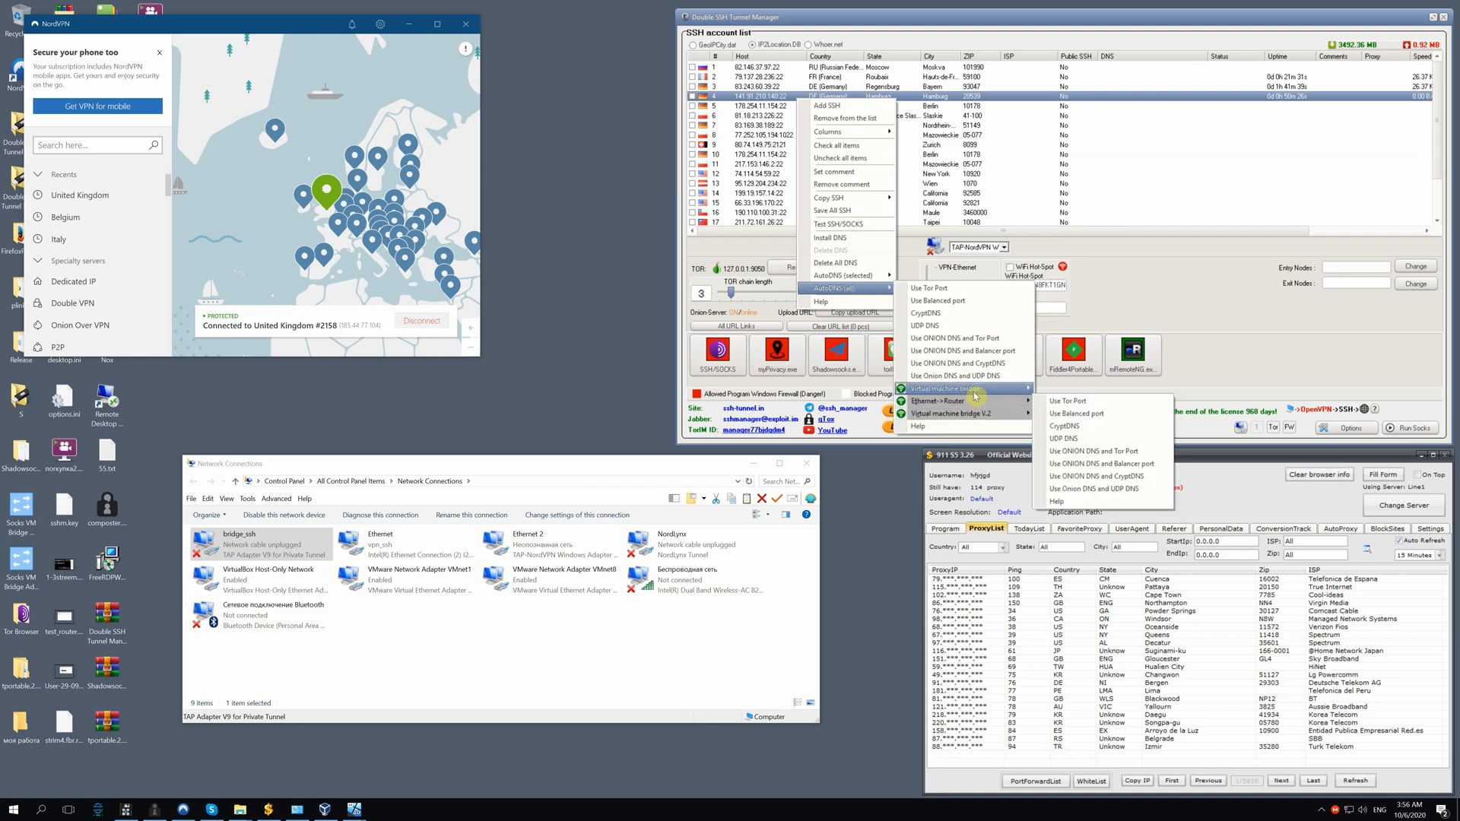
mouse_move(1105, 476)
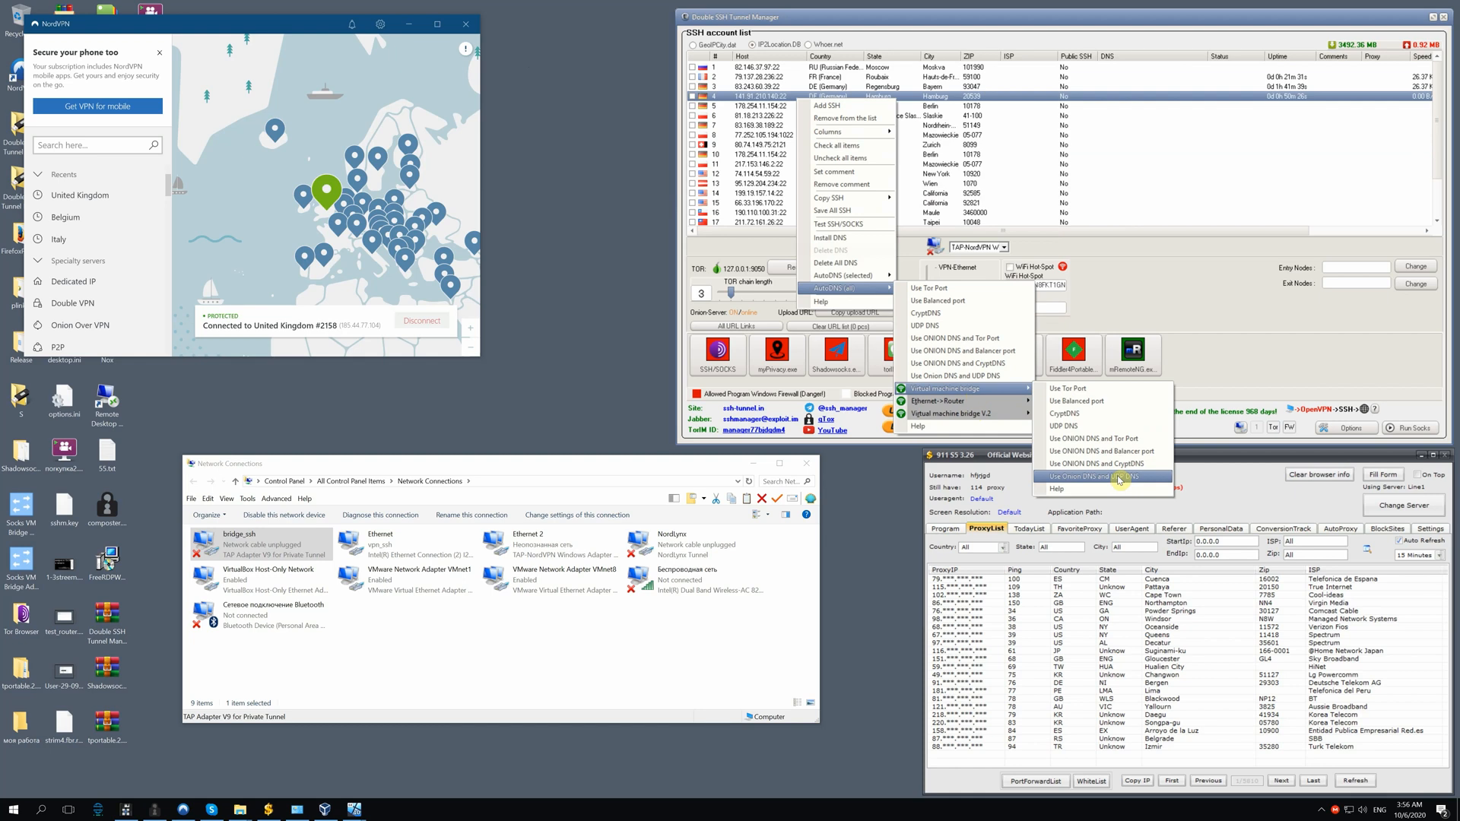
mouse_move(1127, 478)
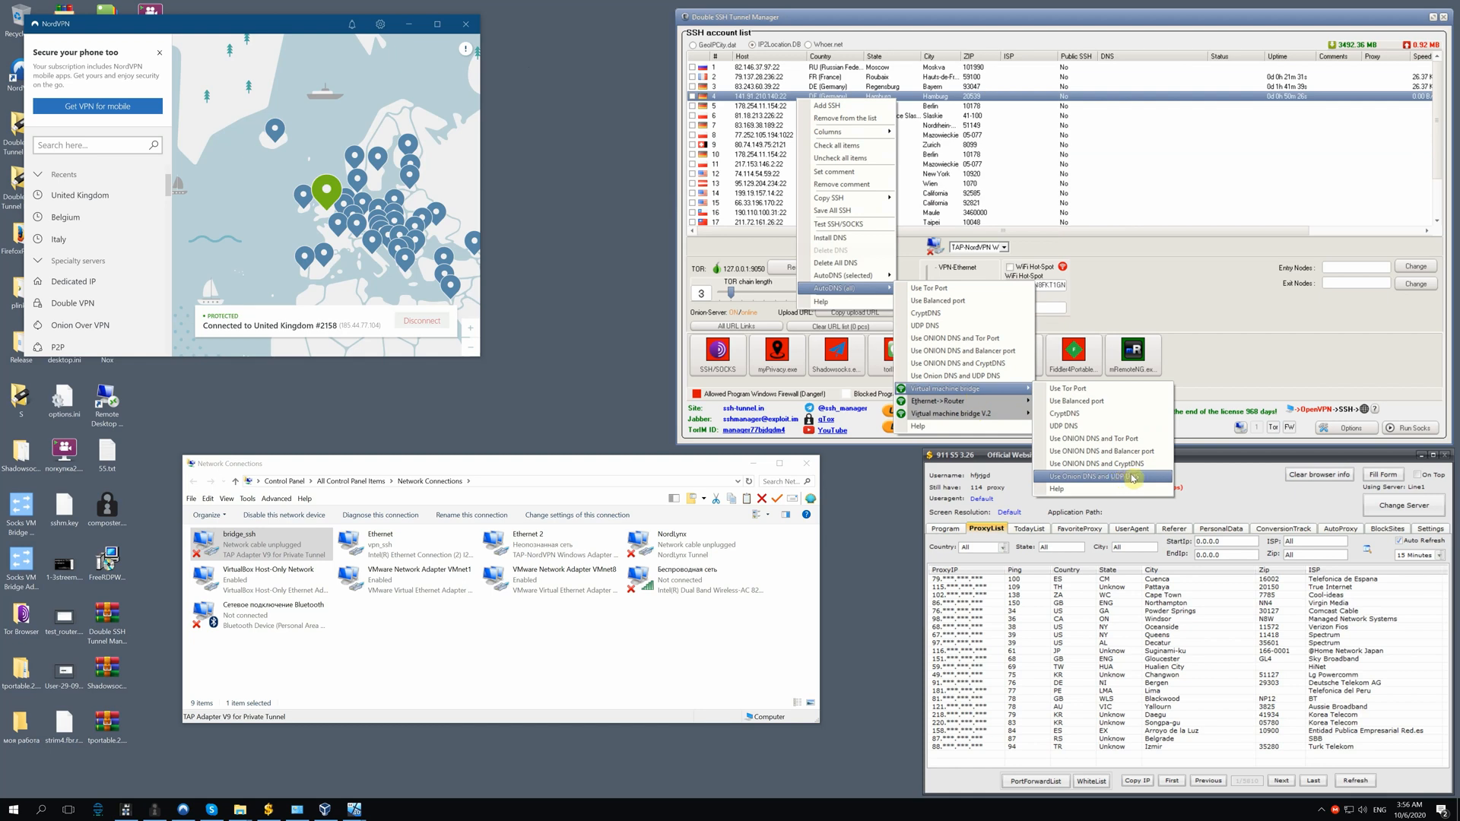
left_click(1104, 476)
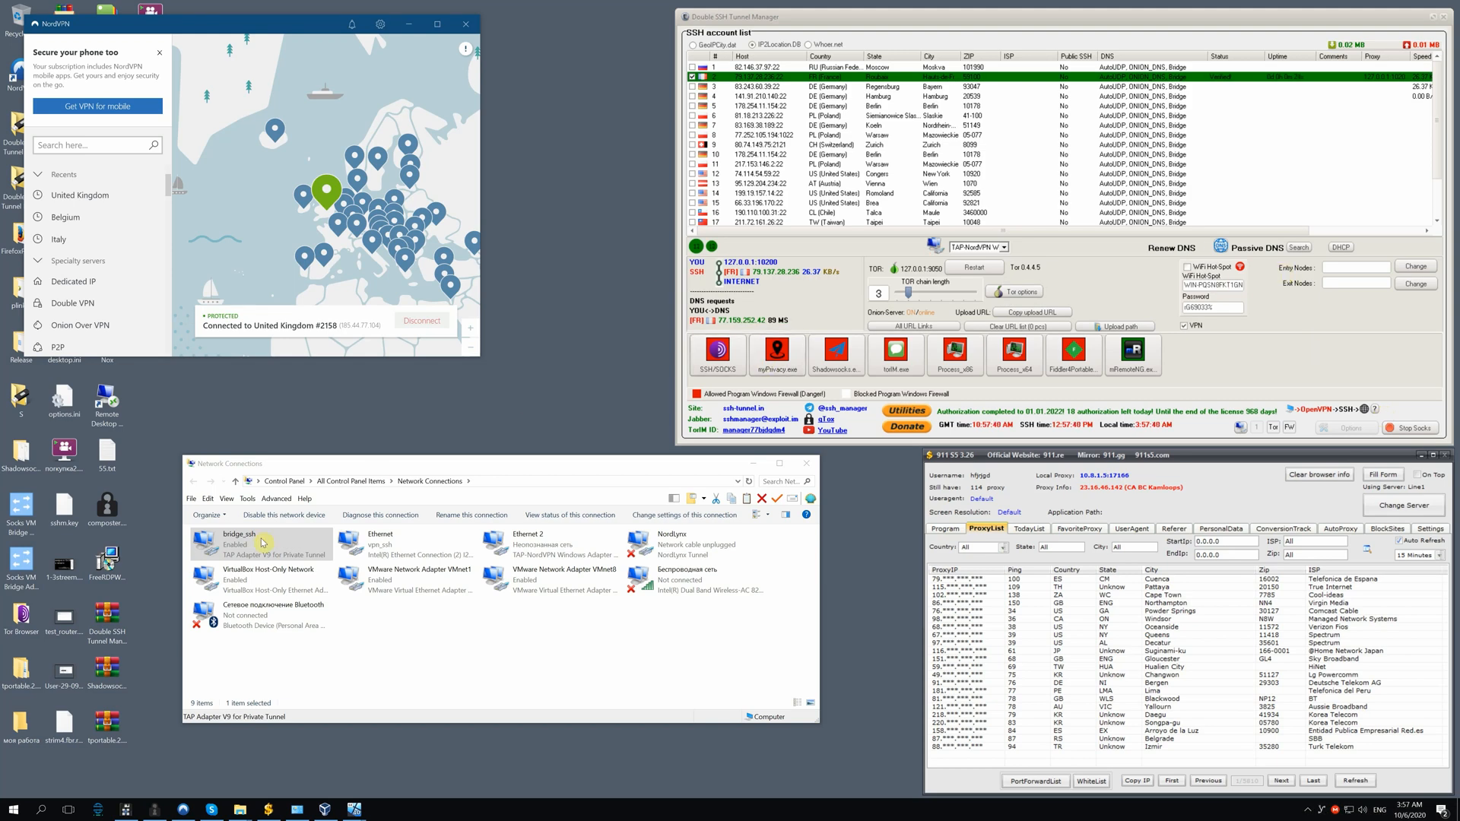
mouse_move(420, 798)
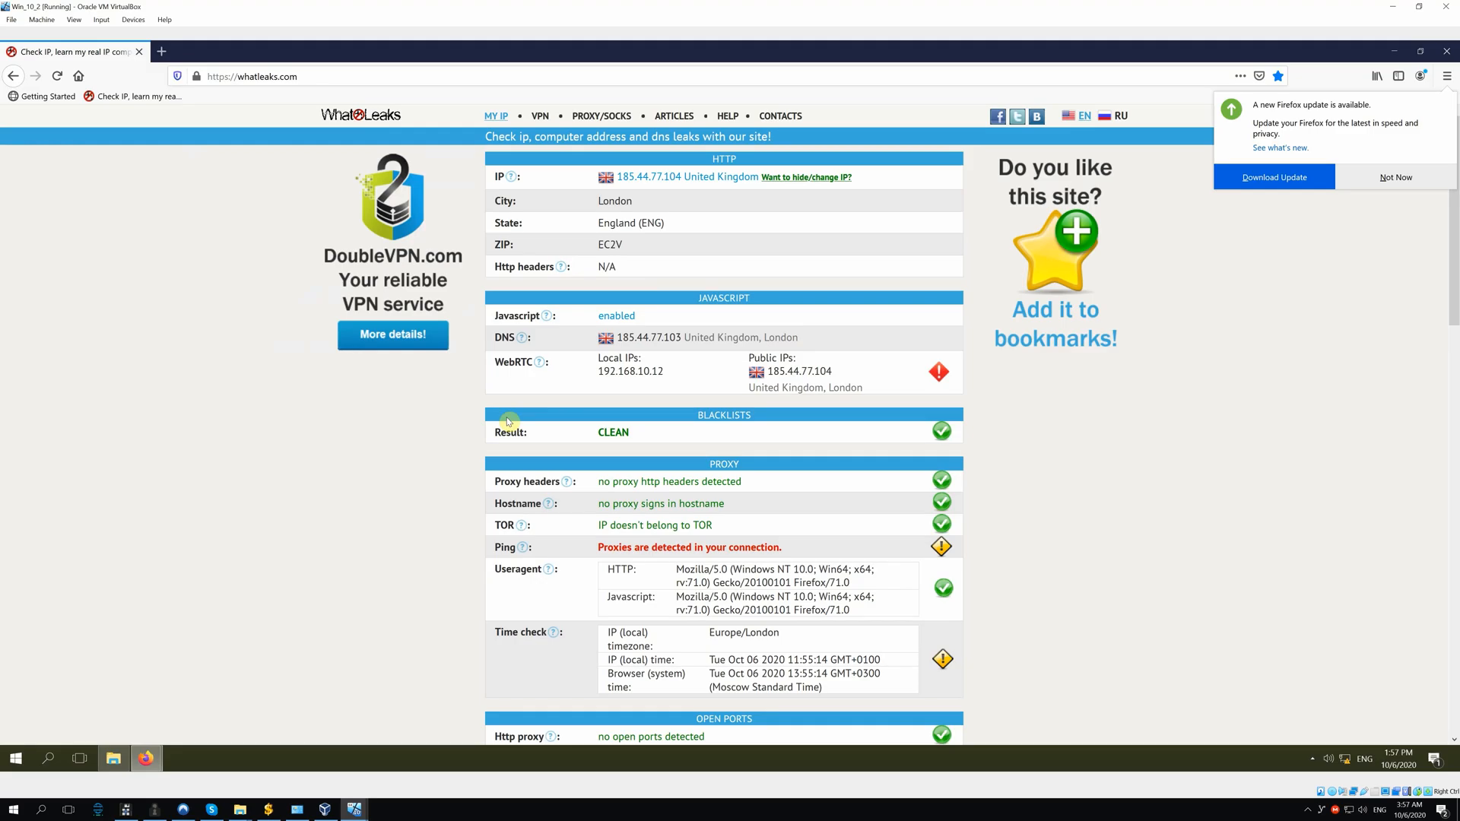
- Reload whatleaks.com so it reports a French IP and French DNS servers
left_click(56, 76)
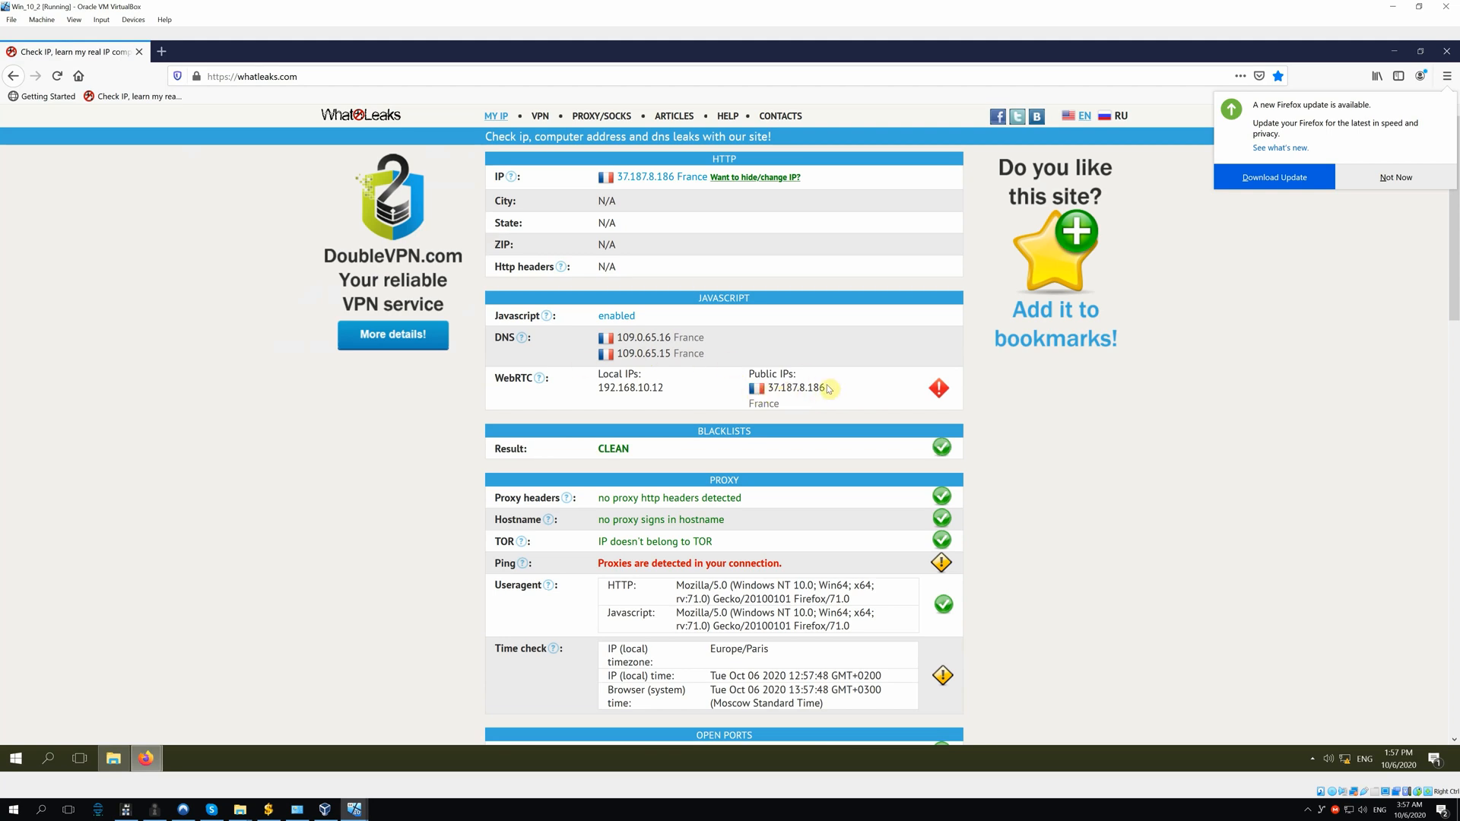
mouse_move(619, 194)
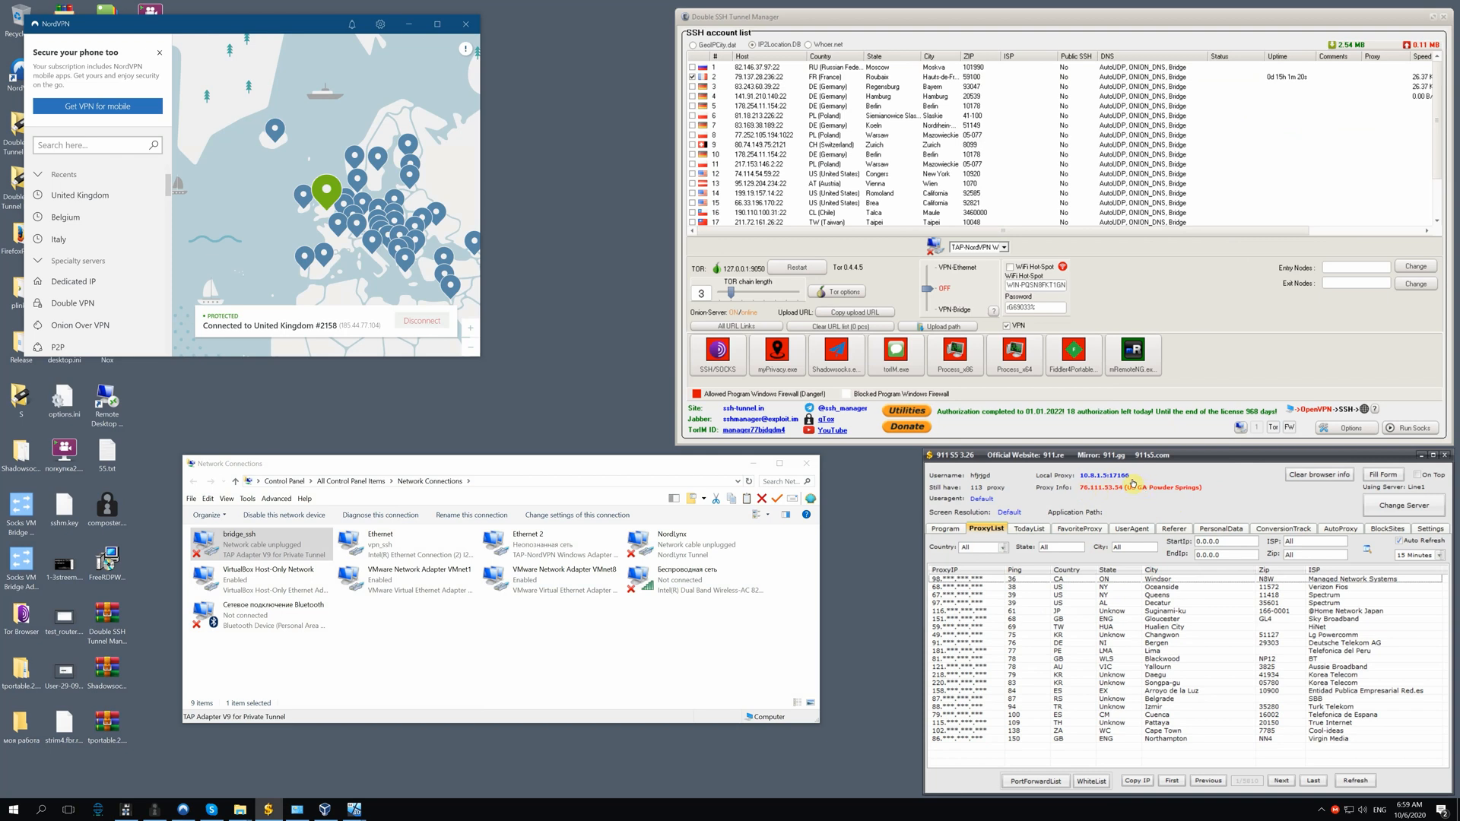
mouse_move(1131, 485)
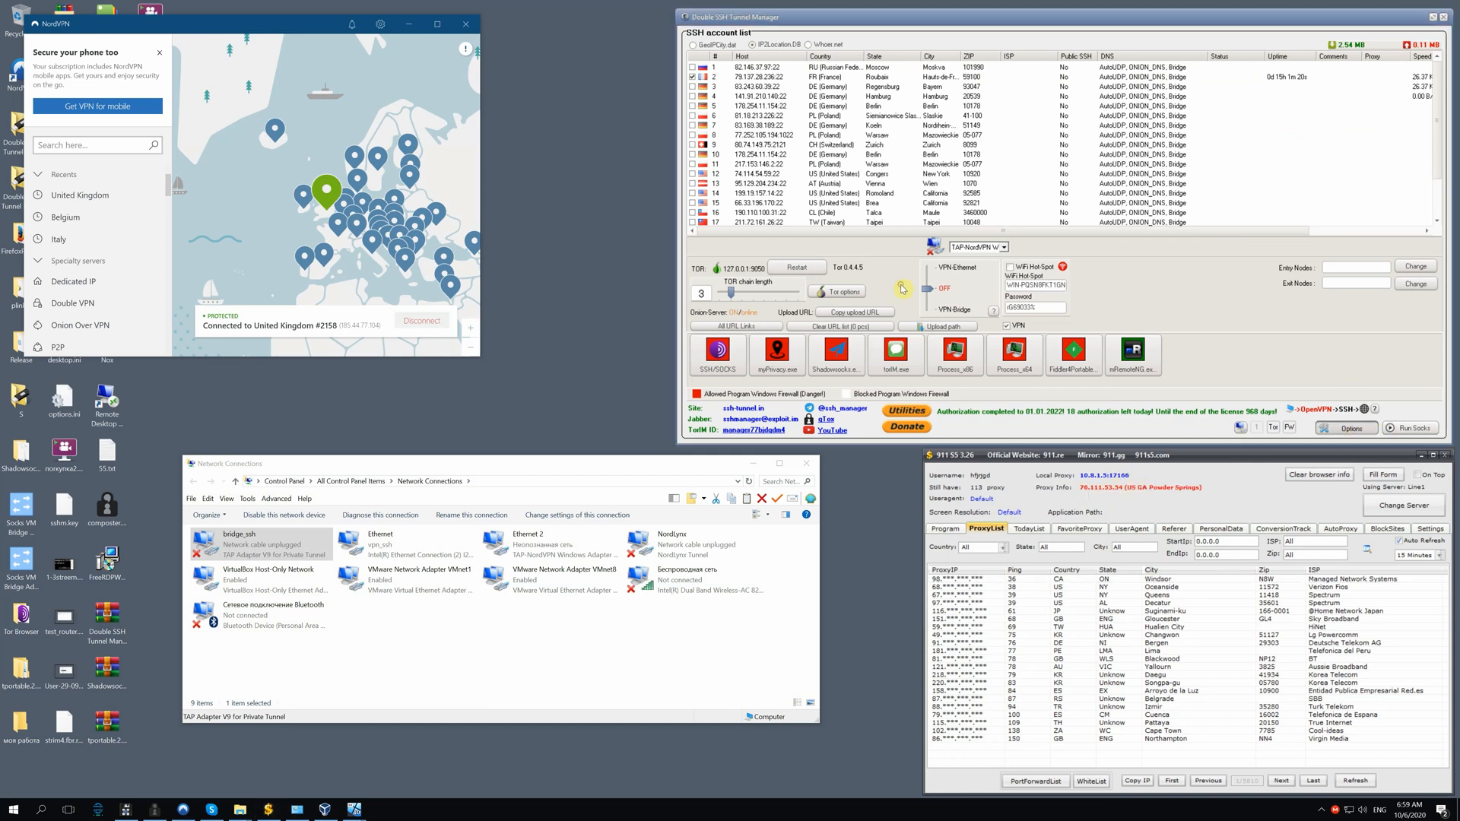
- Set SOCKS as the main tunnelling stage in Options
left_click(1343, 427)
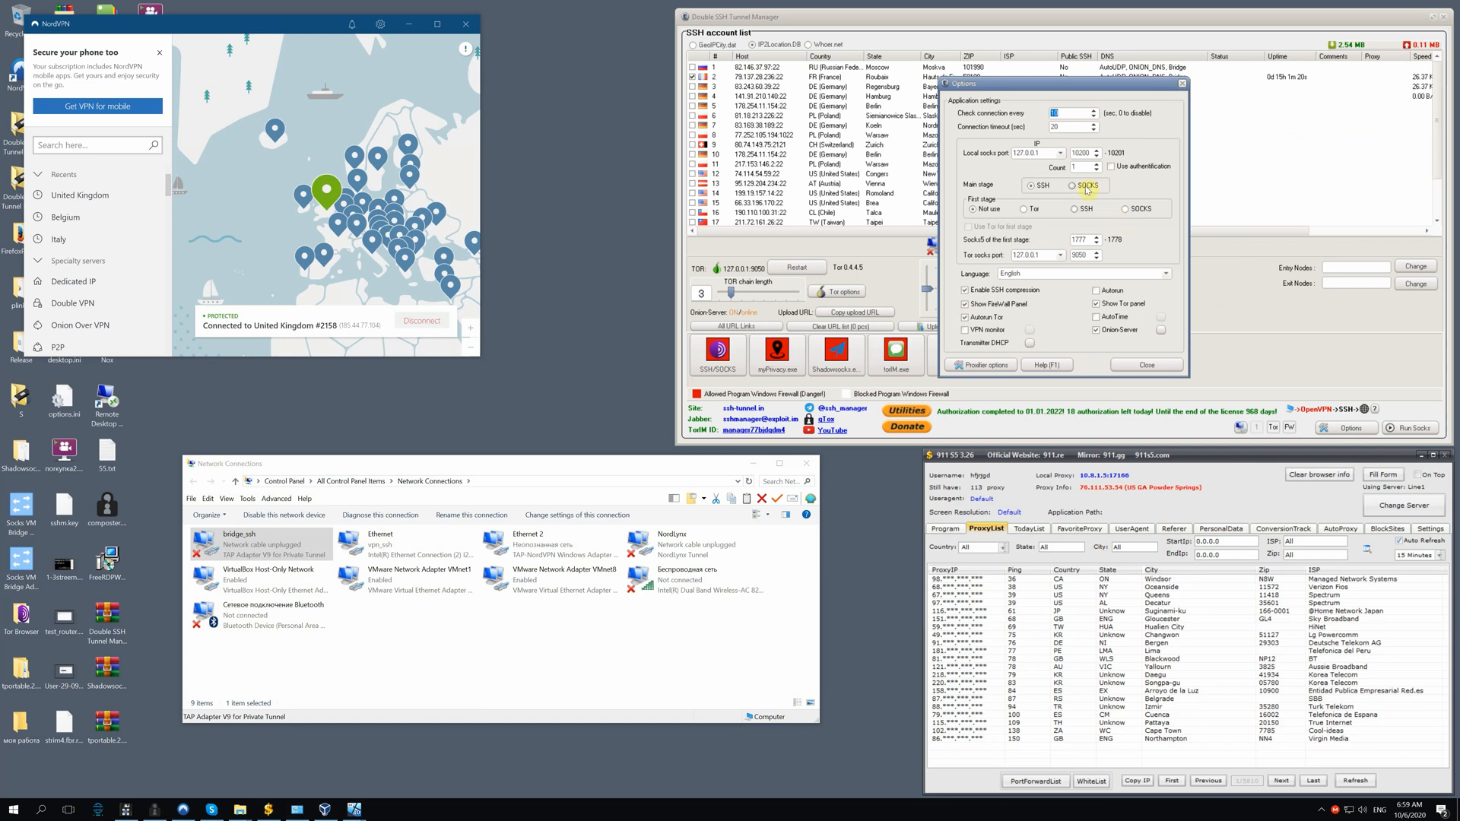
left_click(1145, 363)
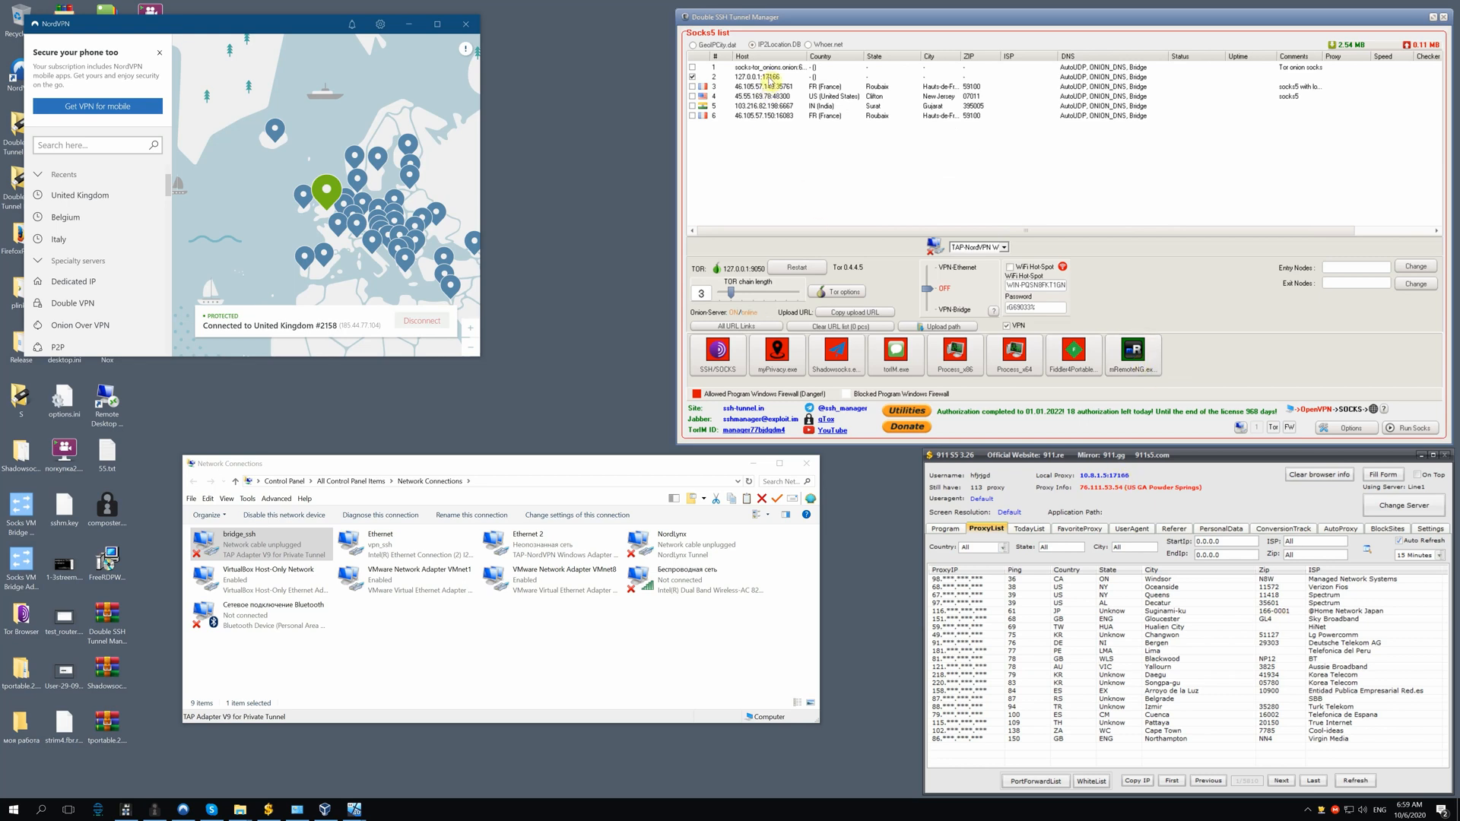
- Start the connection through the US SOCKS5 proxy entry
right_click(764, 76)
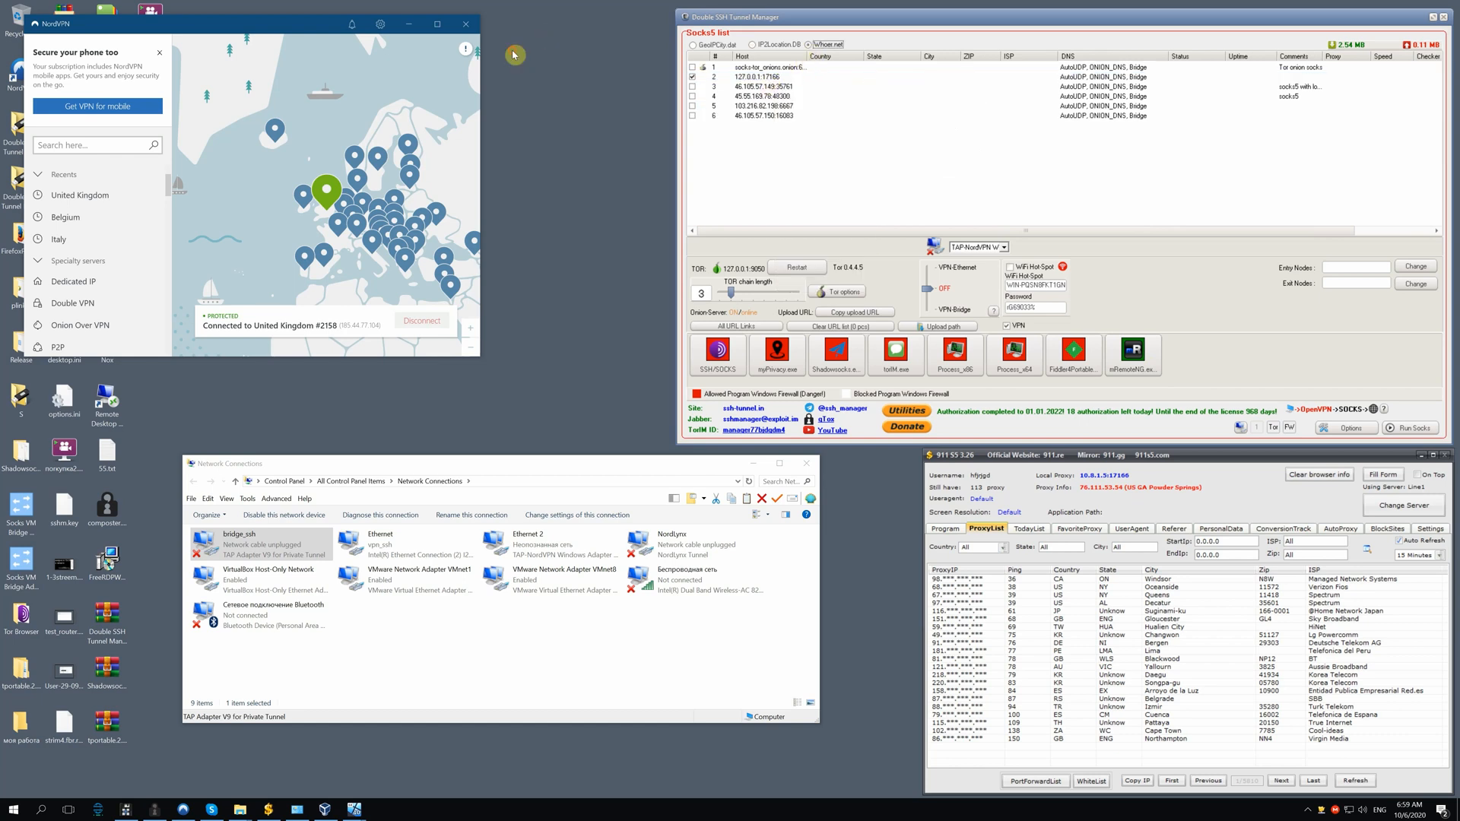
right_click(755, 76)
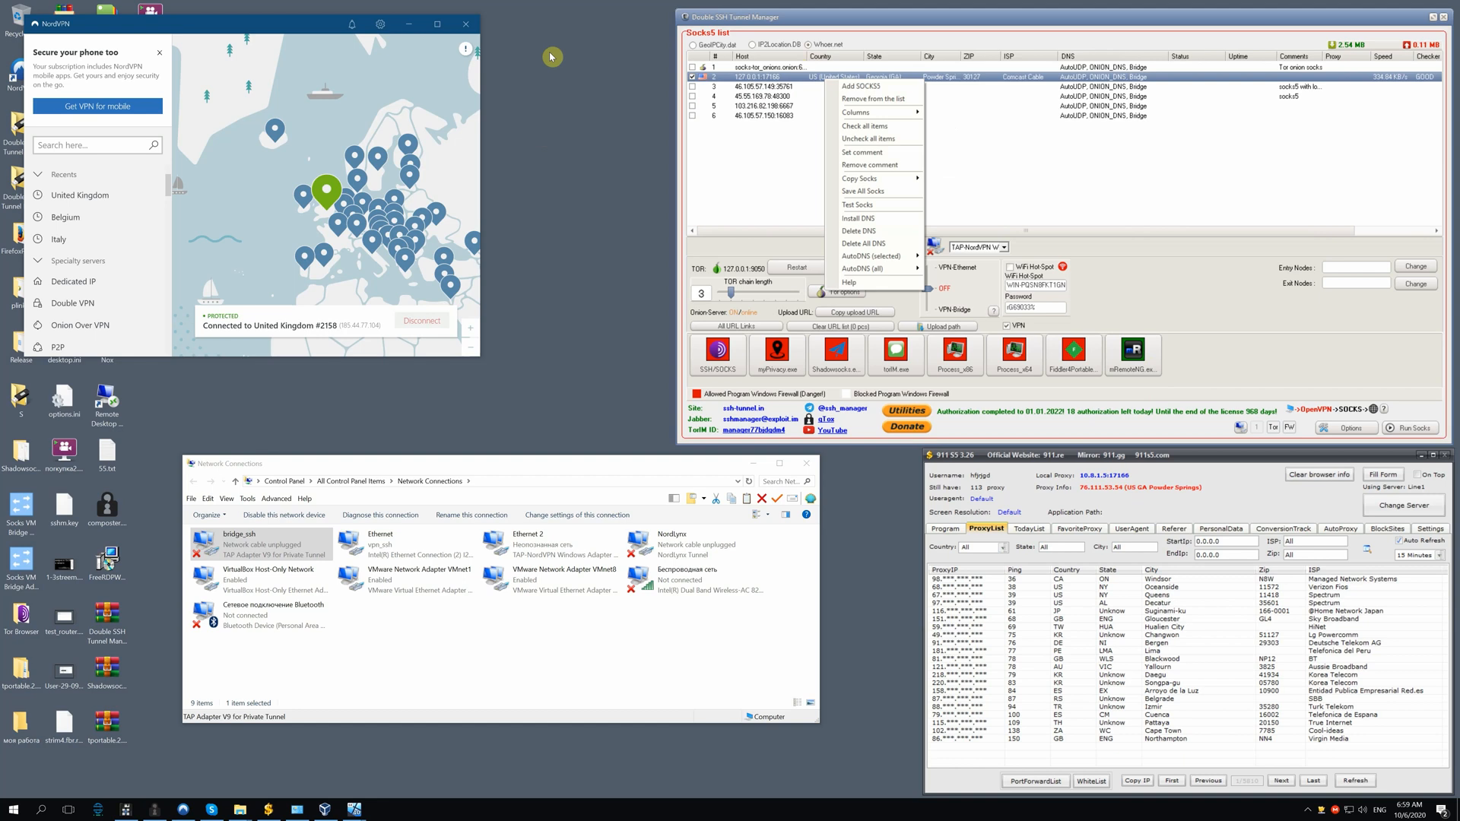
mouse_move(1147, 82)
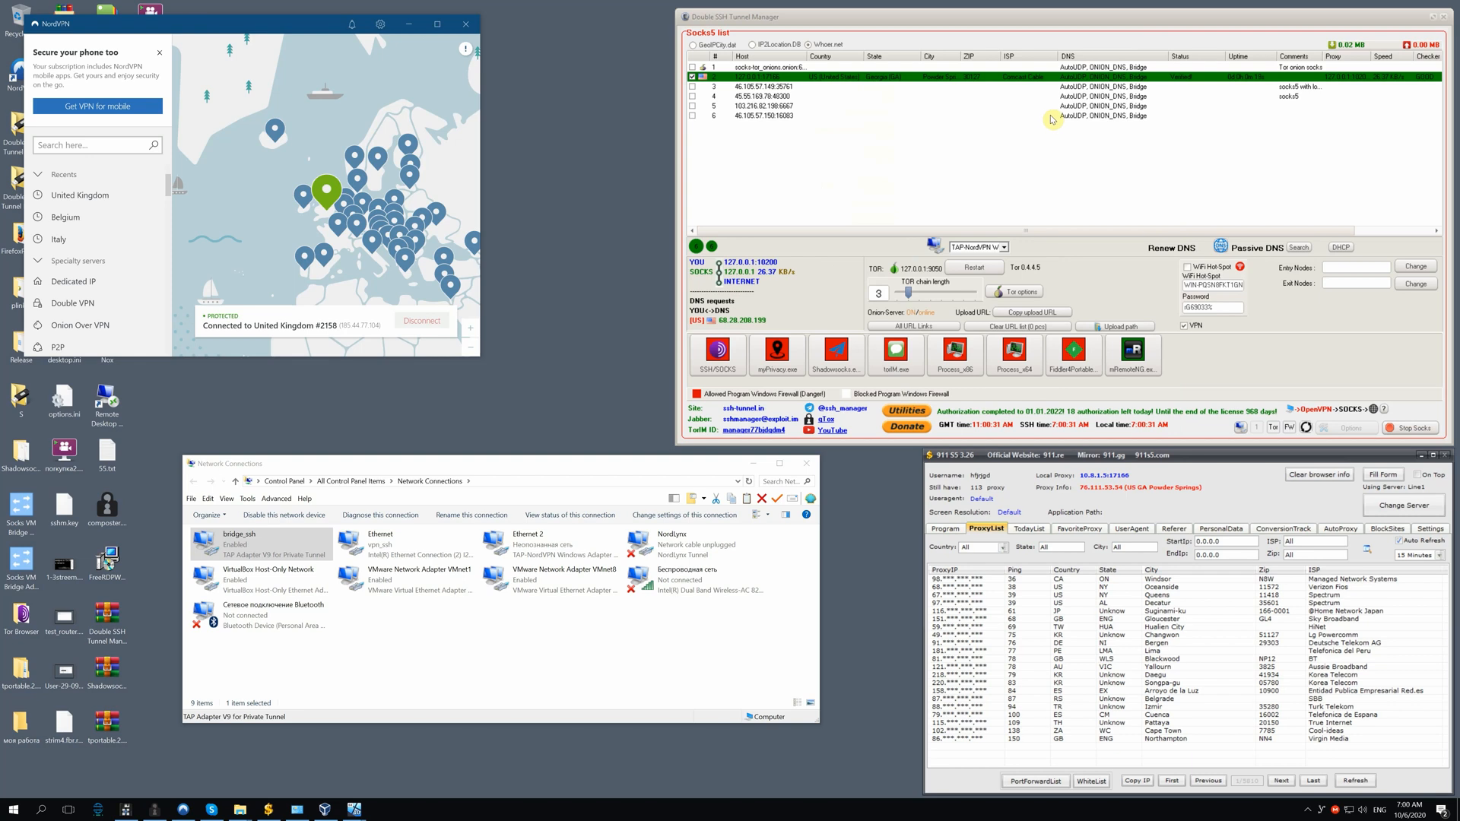
mouse_move(636, 762)
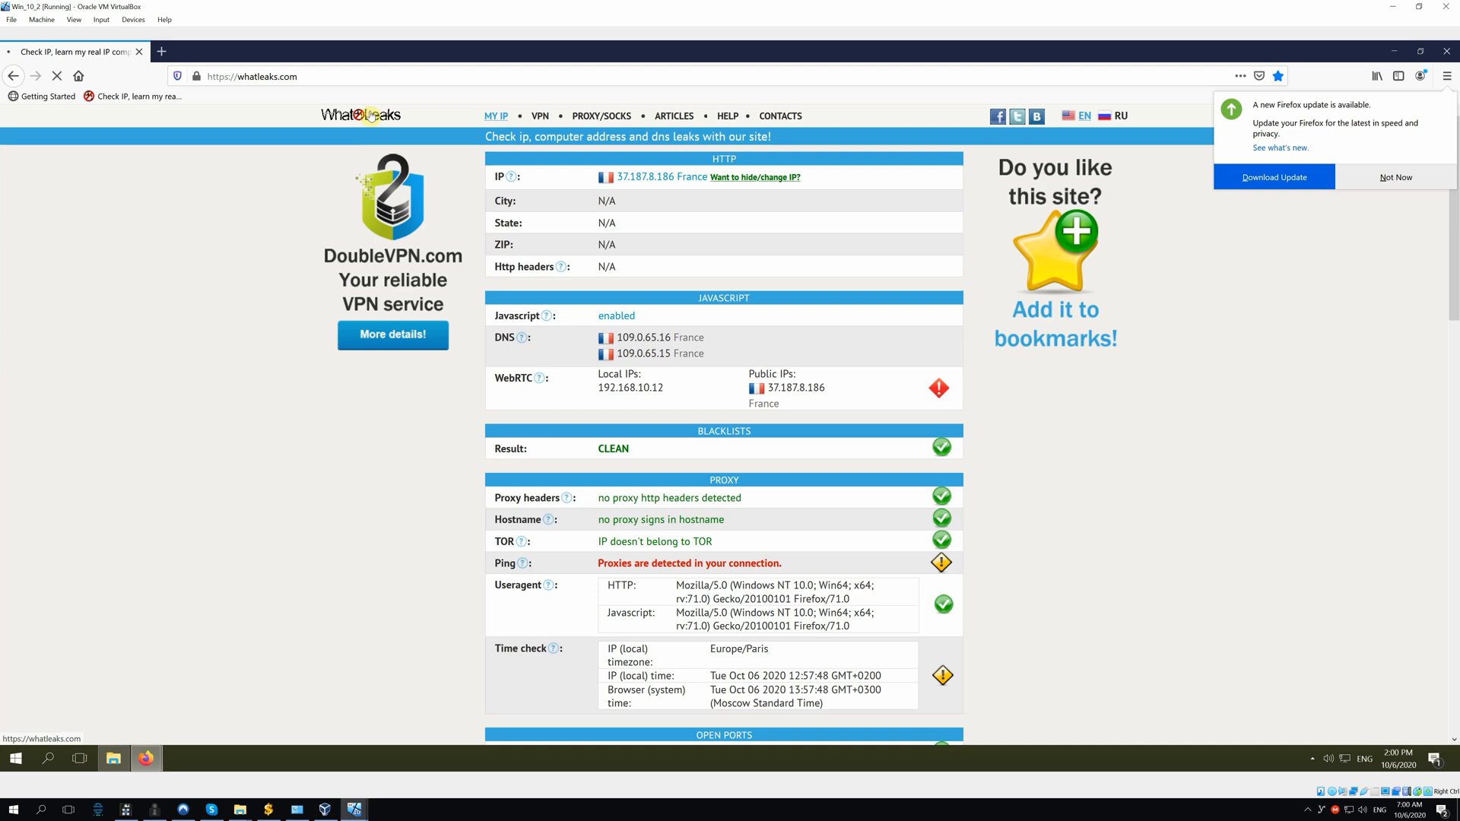
- Reload whatleaks.com showing the US Powder Springs IP, then refresh whoer.net in the other VM
left_click(57, 76)
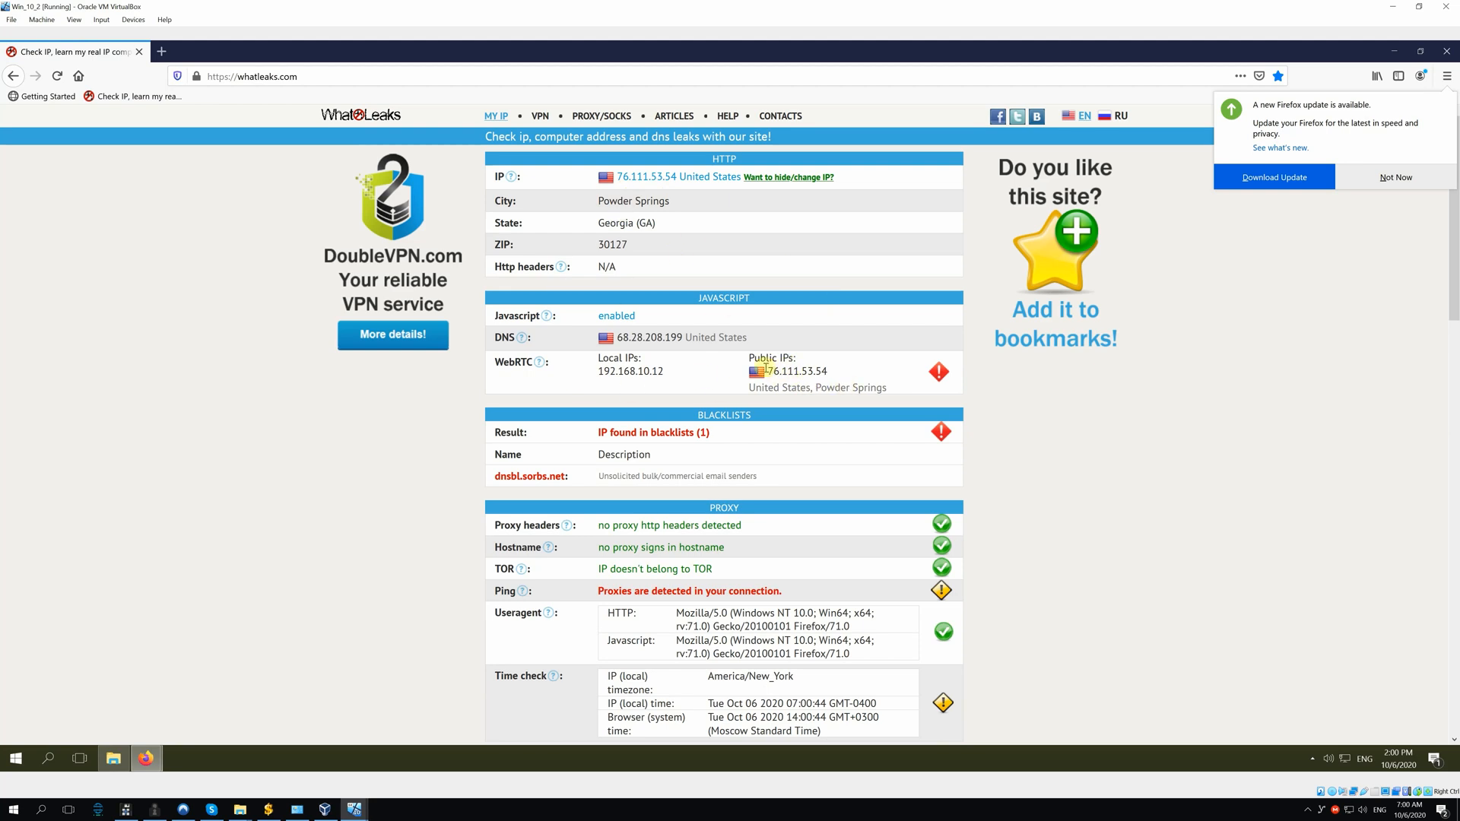
double_click(790, 372)
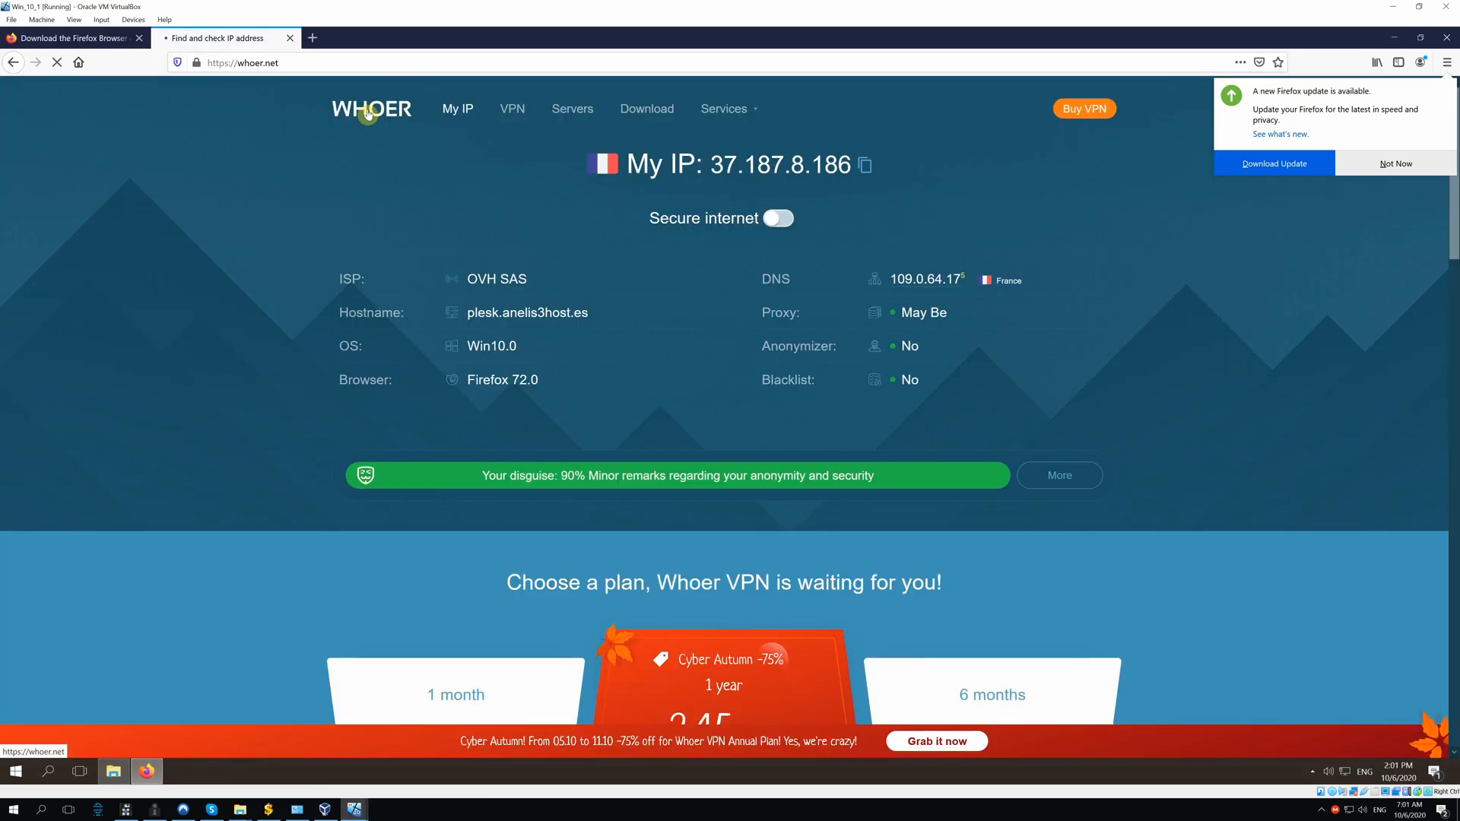
left_click(371, 109)
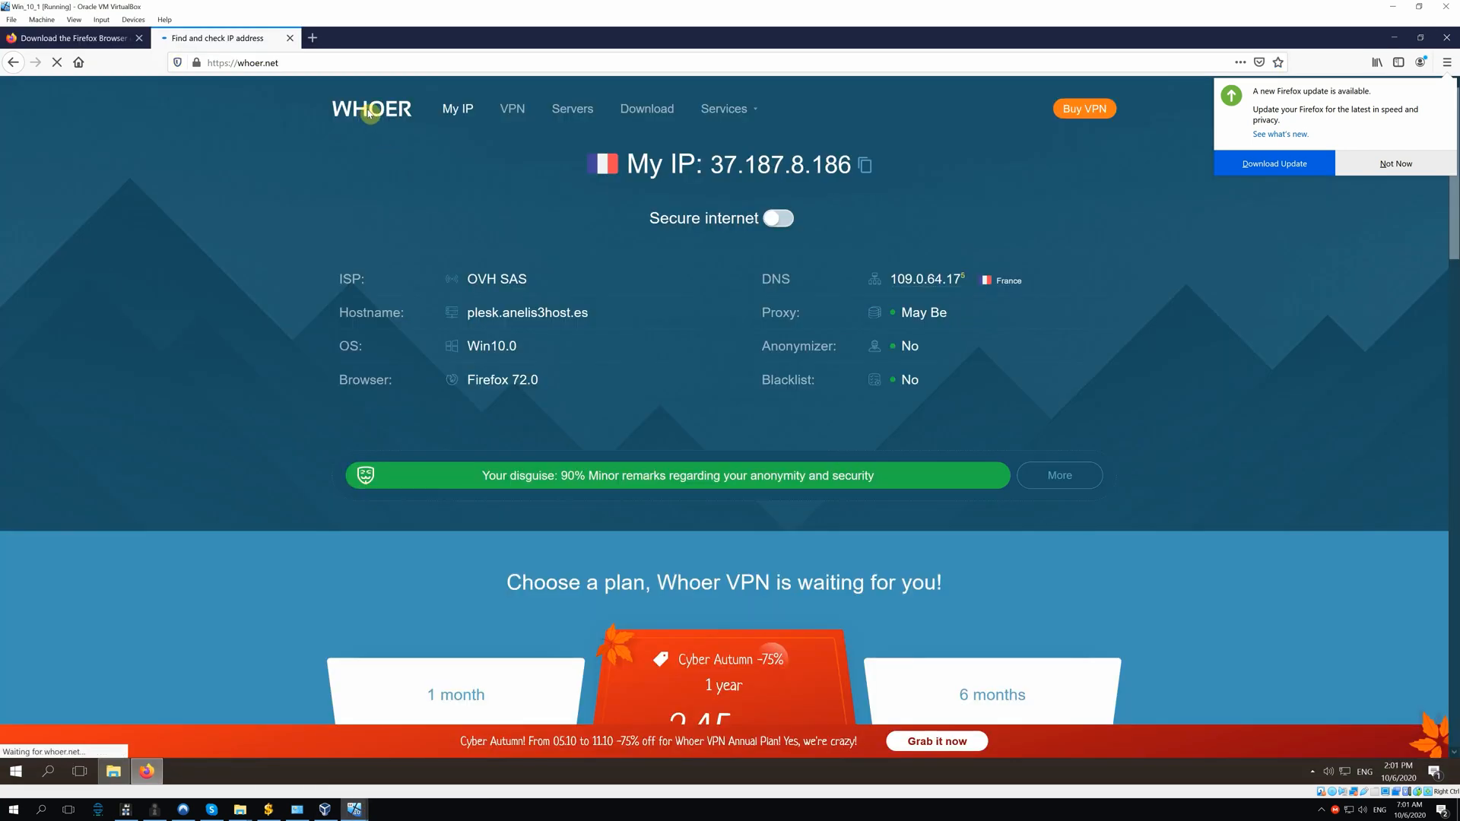